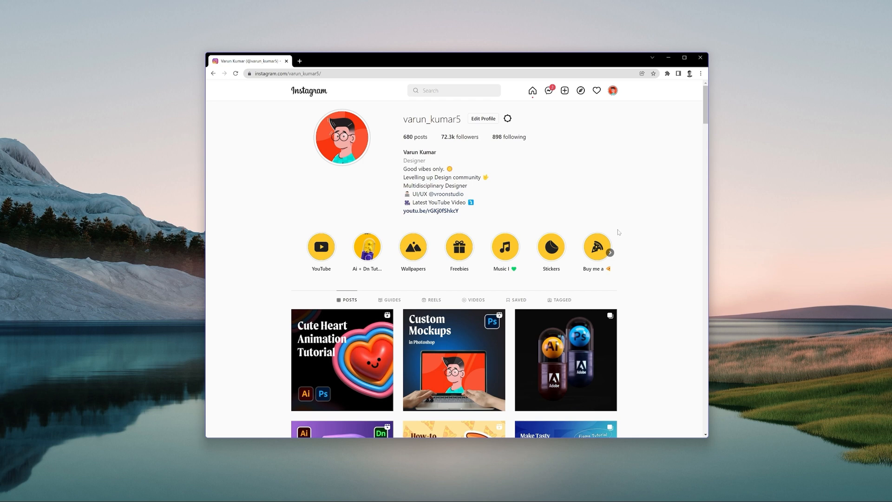
mouse_move(620, 231)
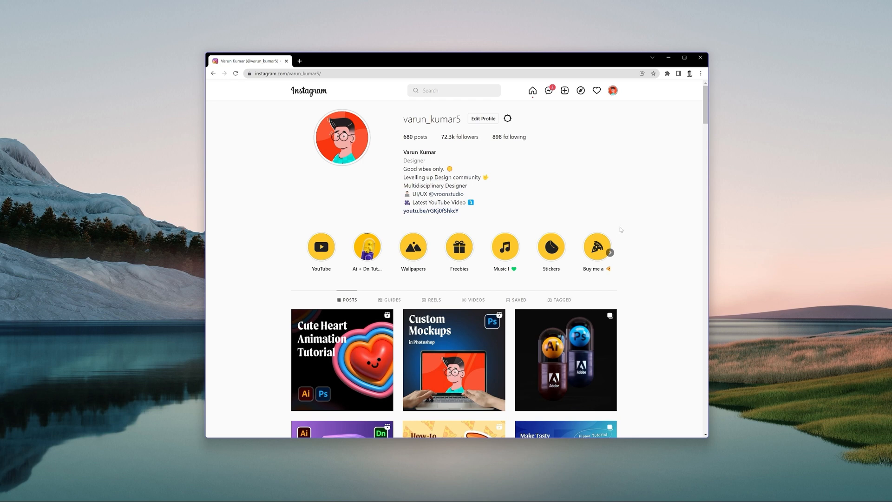
mouse_move(639, 227)
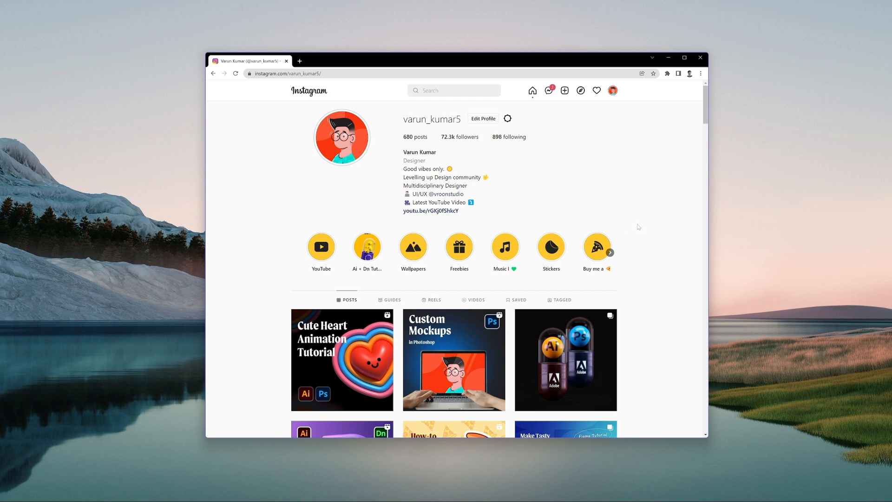
Browse down the profile grid and open the dark Exuberance glass prism post.
scroll(down, 3)
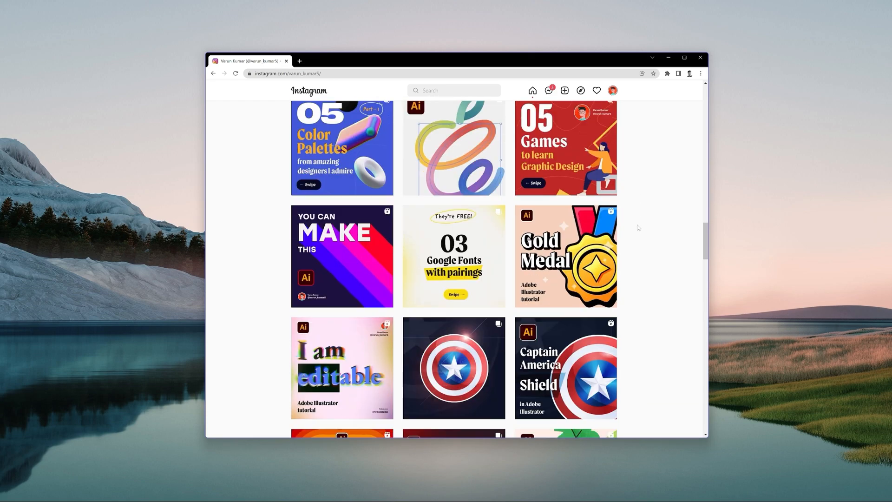
scroll(down, 3)
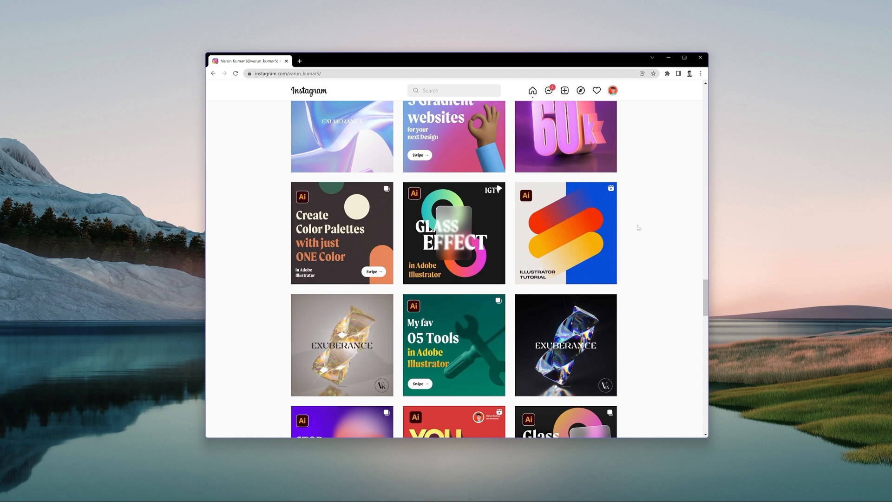
click(566, 345)
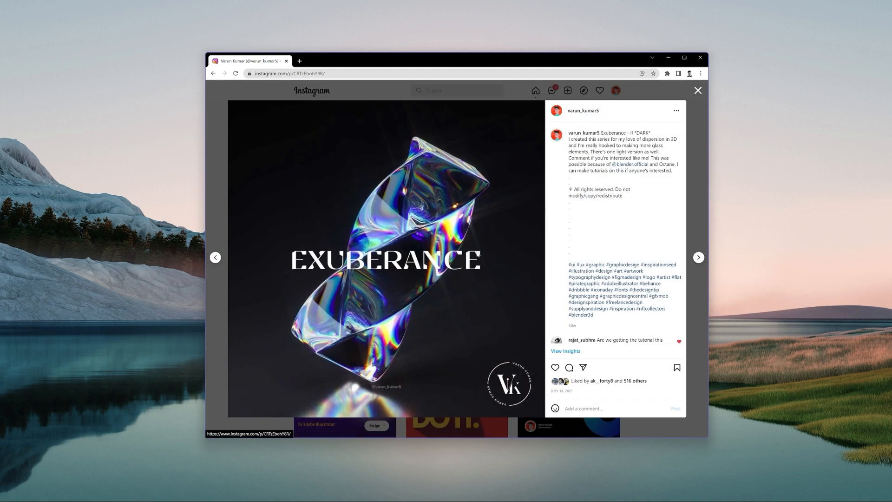
mouse_move(357, 384)
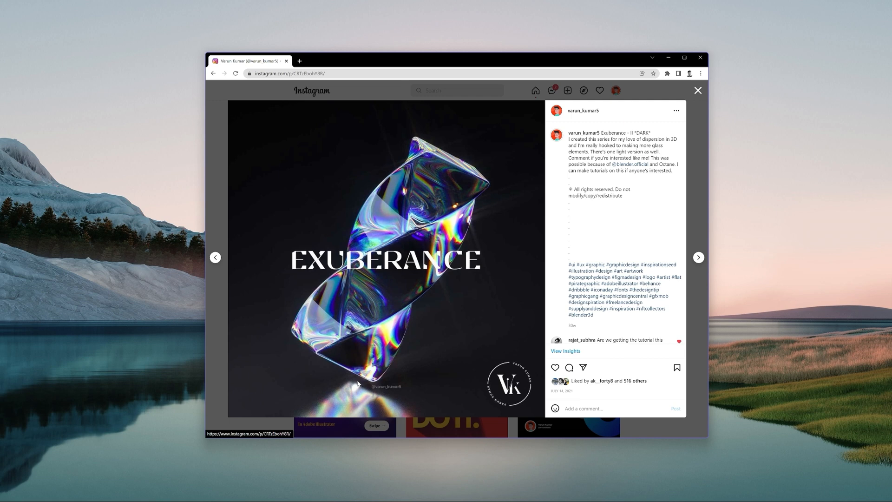
mouse_move(431, 376)
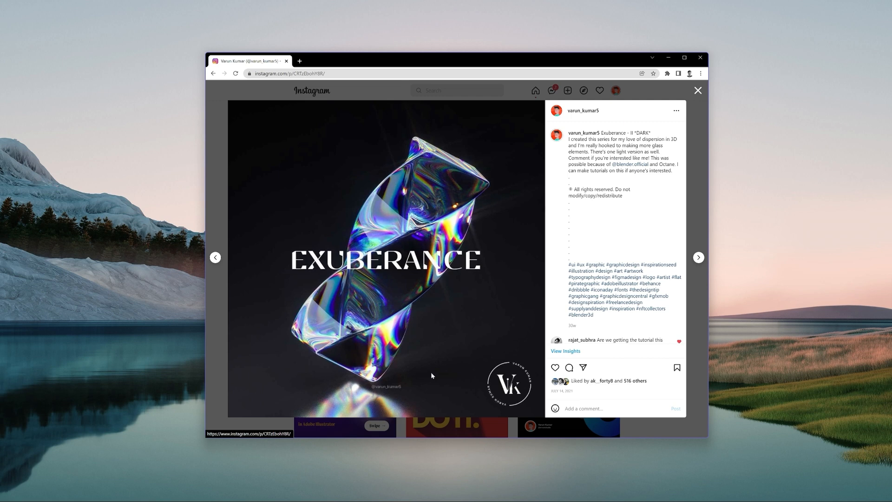
mouse_move(354, 316)
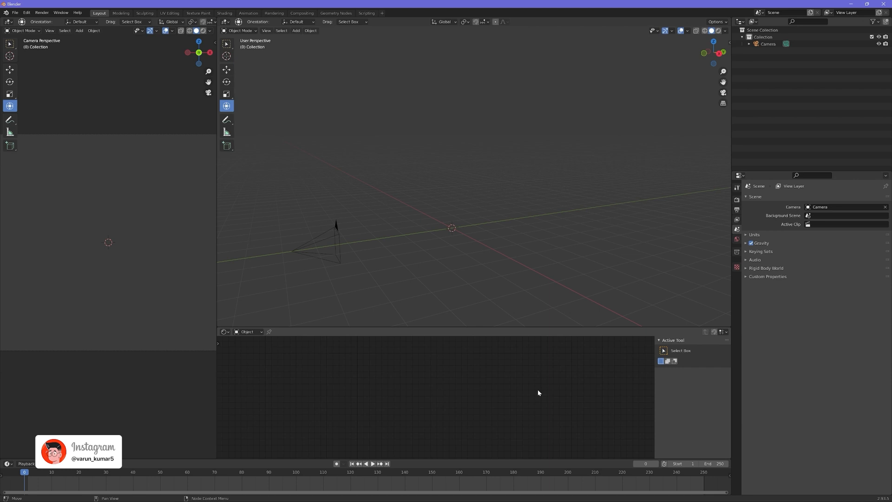
mouse_move(477, 283)
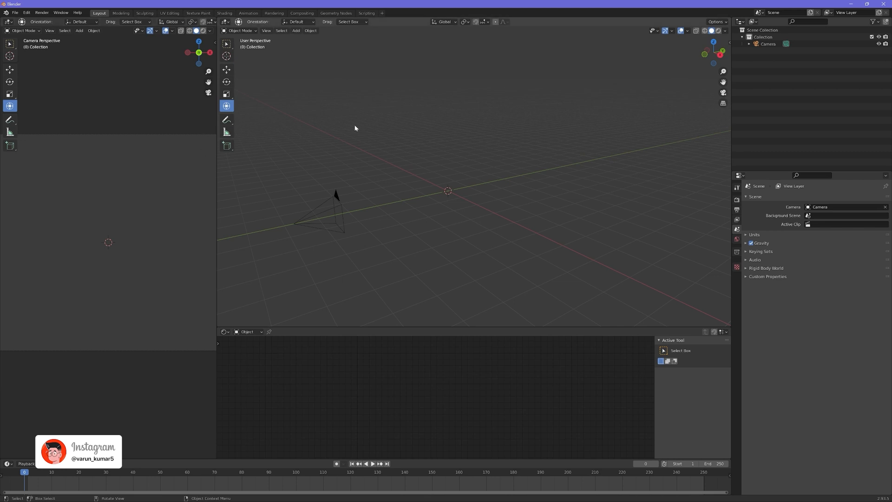
mouse_move(233, 319)
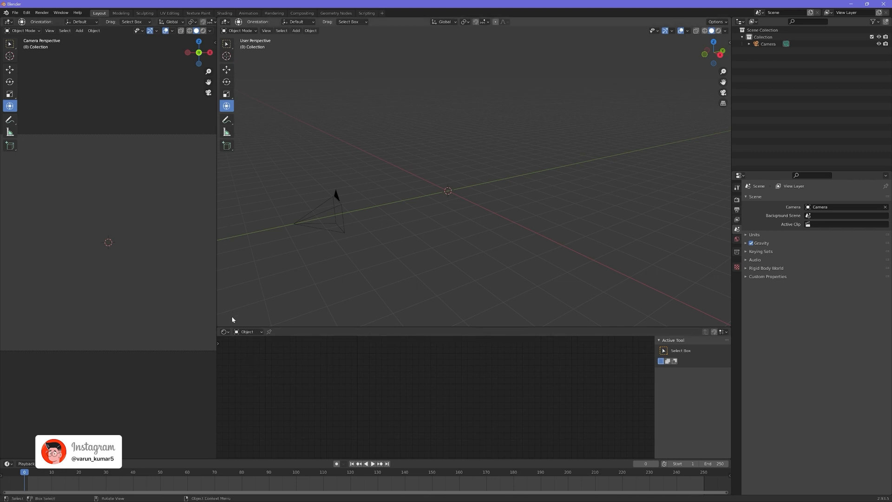
mouse_move(172, 103)
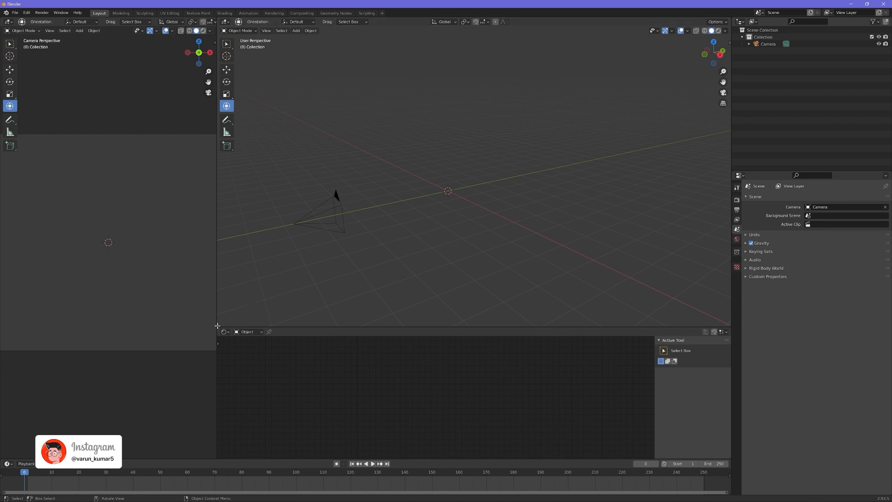
mouse_move(233, 296)
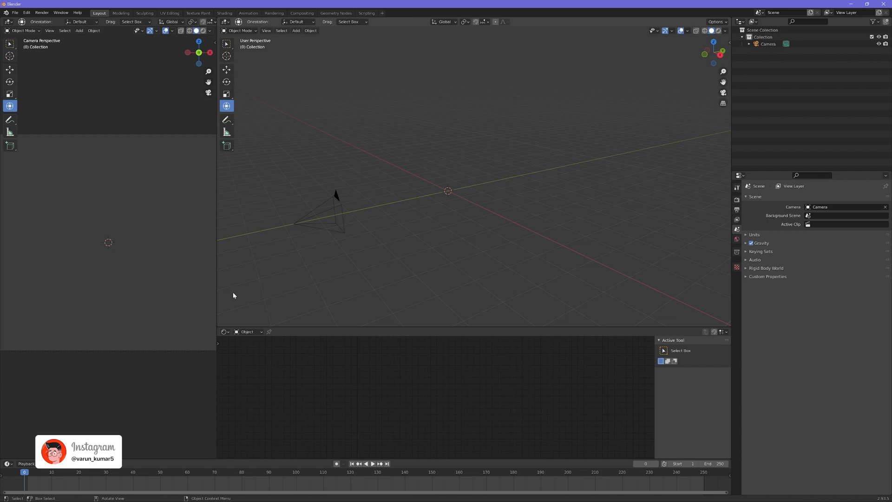
mouse_move(237, 224)
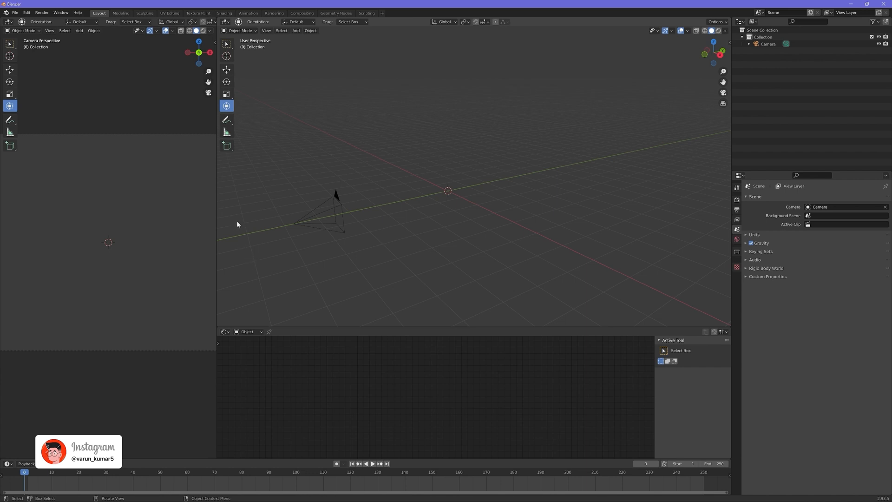
mouse_move(119, 286)
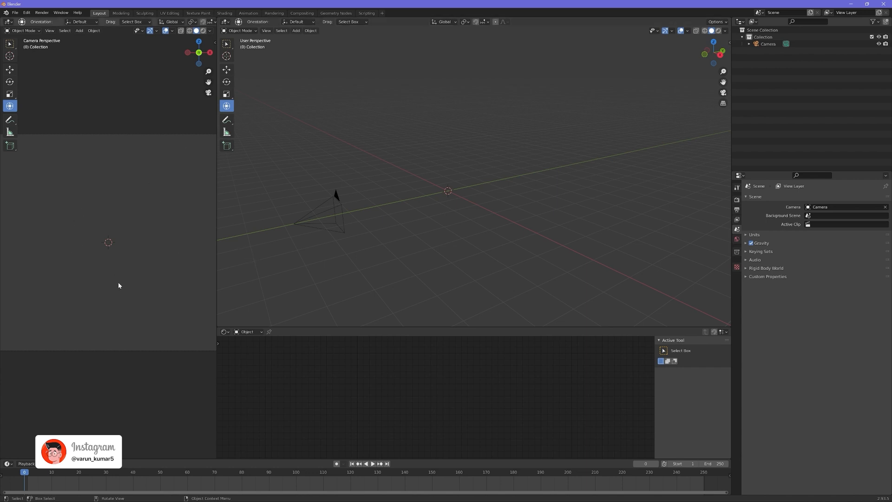
mouse_move(156, 208)
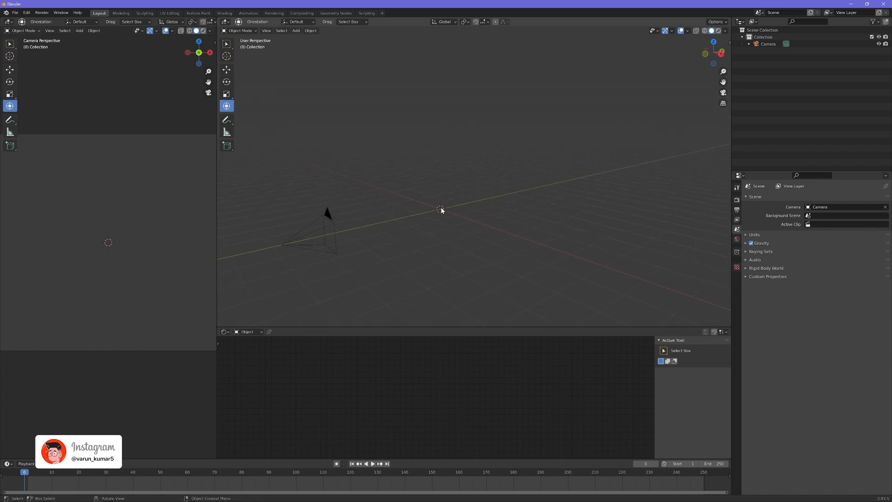
Add a mesh cube to the scene via Shift+A.
key(shift+a)
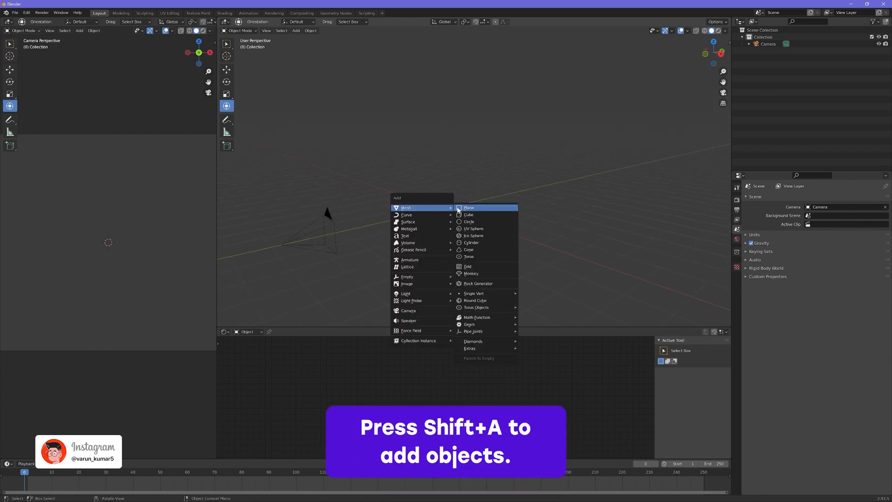
click(469, 215)
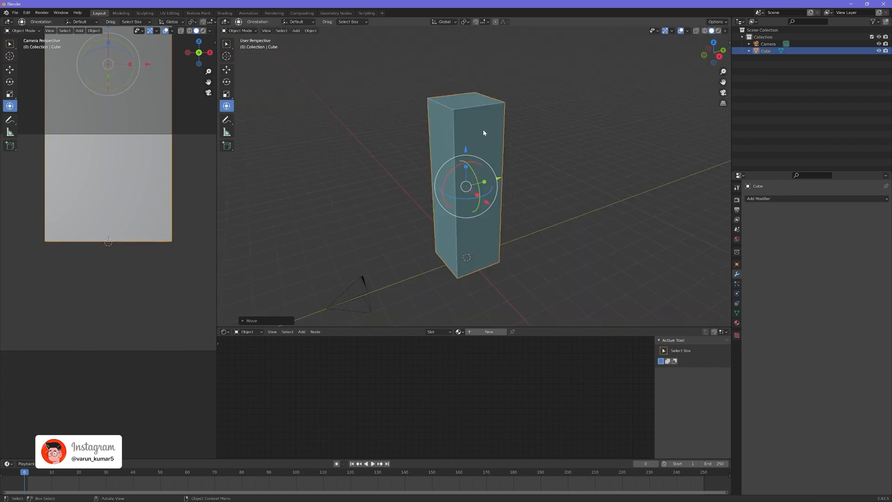
mouse_move(677, 54)
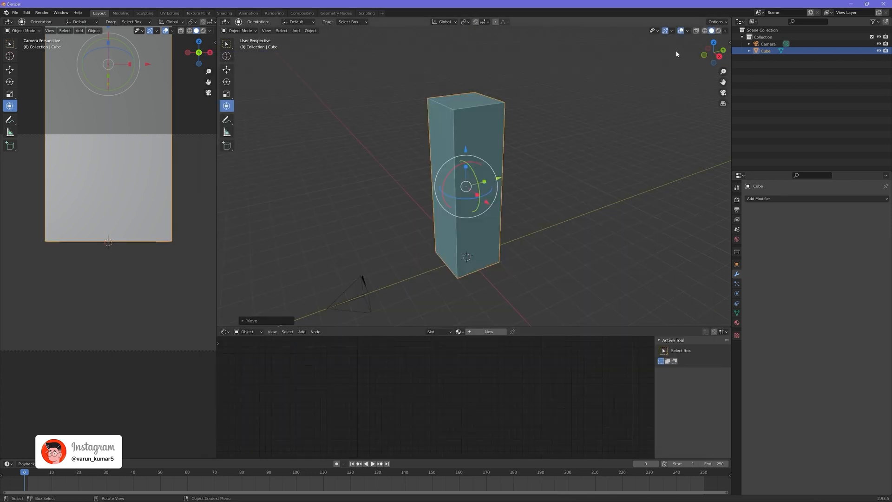
mouse_move(705, 31)
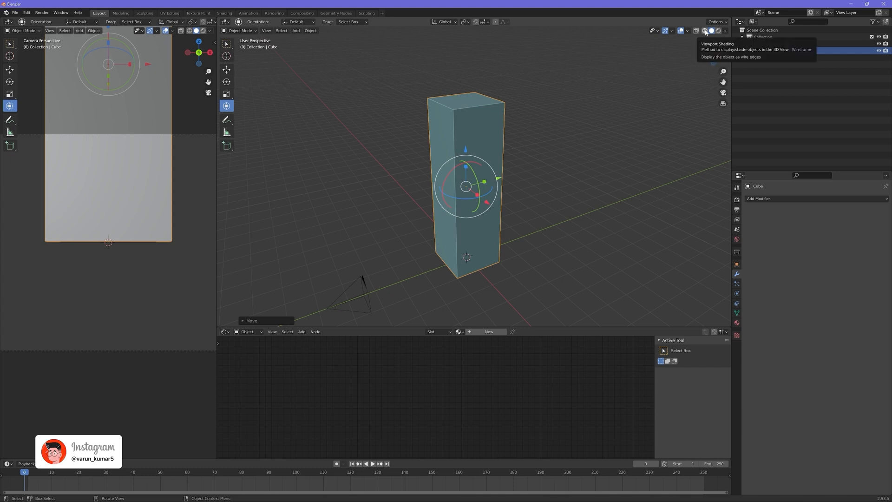
Switch the viewport to wireframe shading and open the interaction mode list.
click(703, 30)
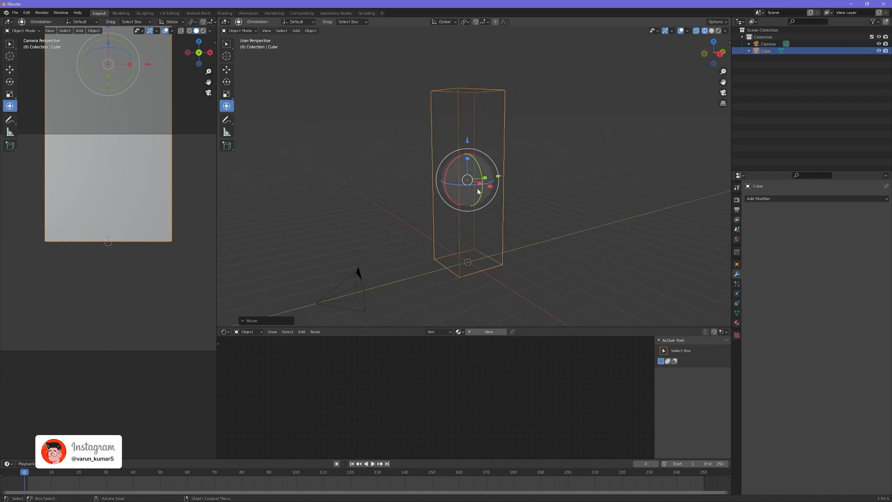
mouse_move(483, 241)
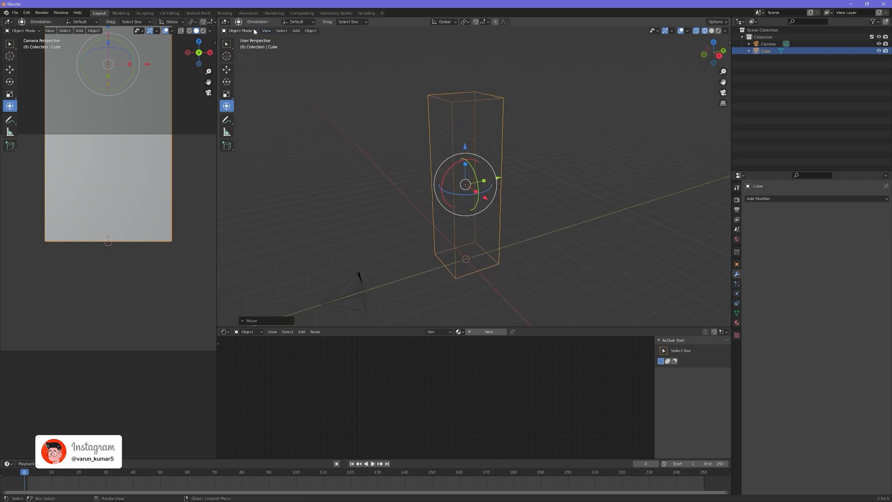
mouse_move(240, 30)
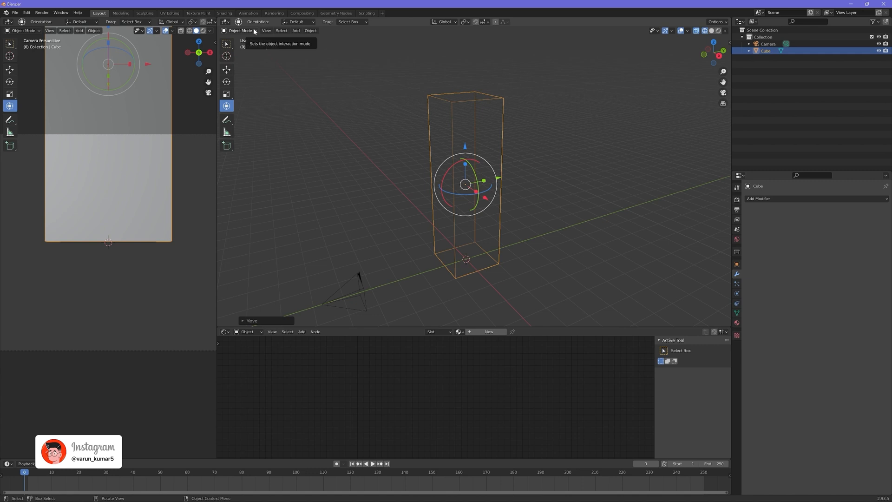
click(239, 30)
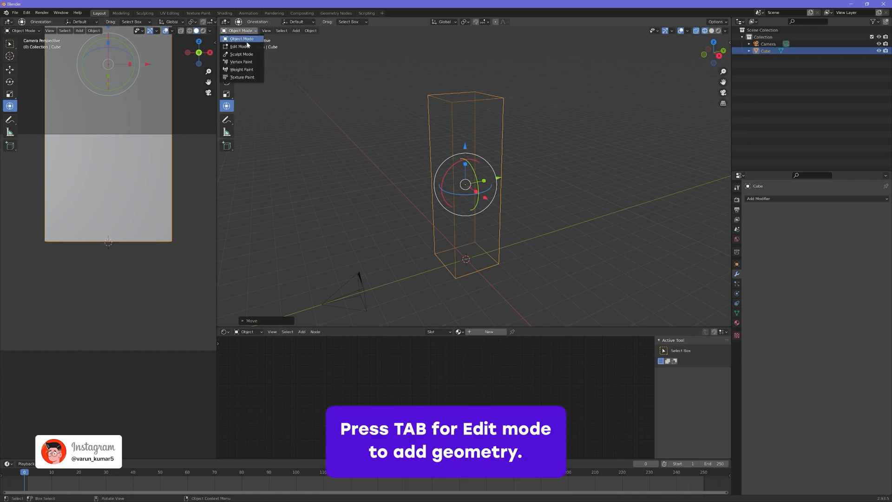
In Edit Mode, add several horizontal loop cuts around the pillar and return to Object Mode.
key(Tab)
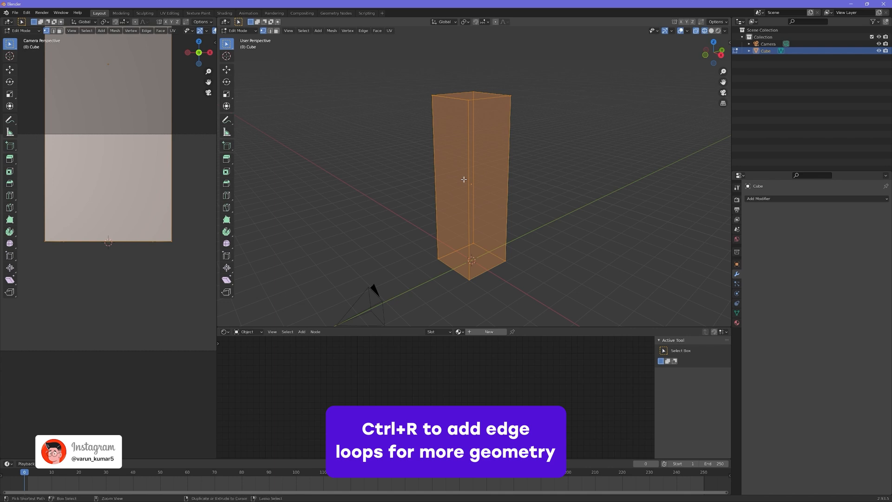
key(ctrl+r)
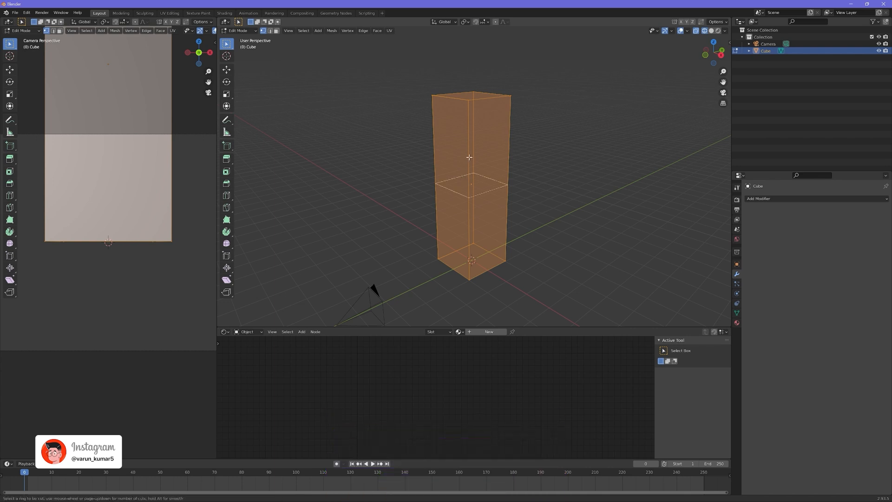
mouse_move(476, 173)
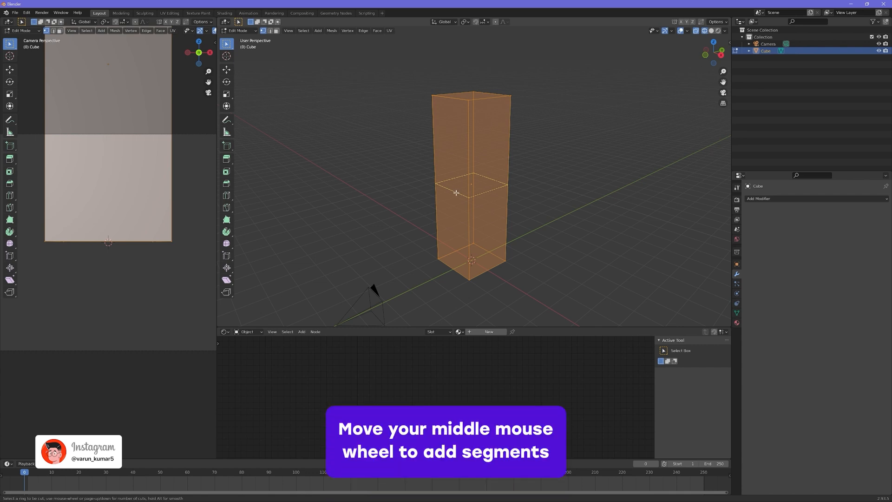
scroll(up, 3)
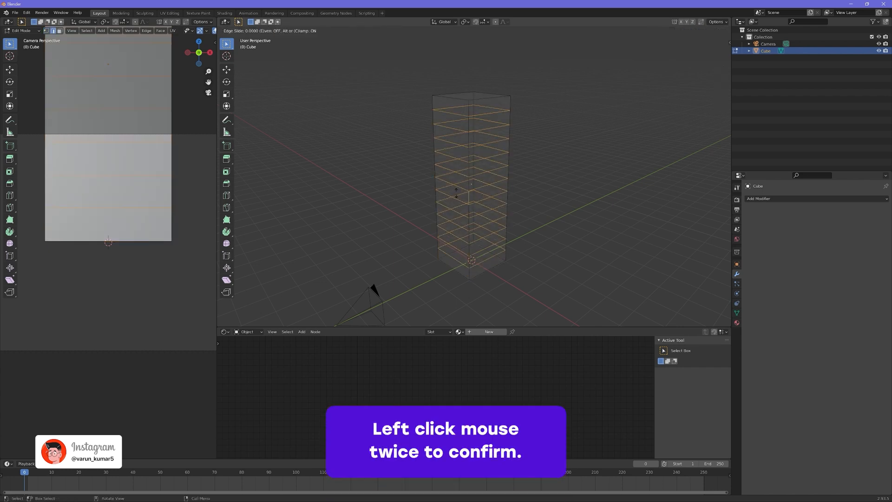
click(435, 137)
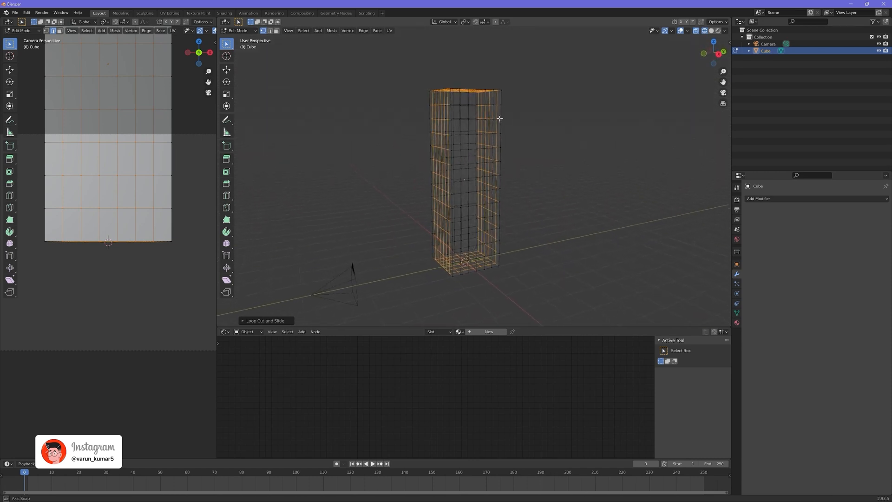
key(Tab)
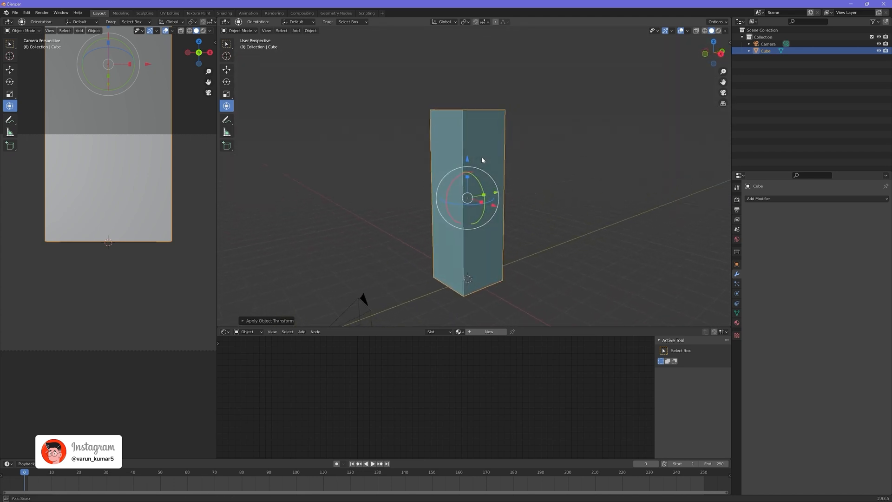
mouse_move(737, 273)
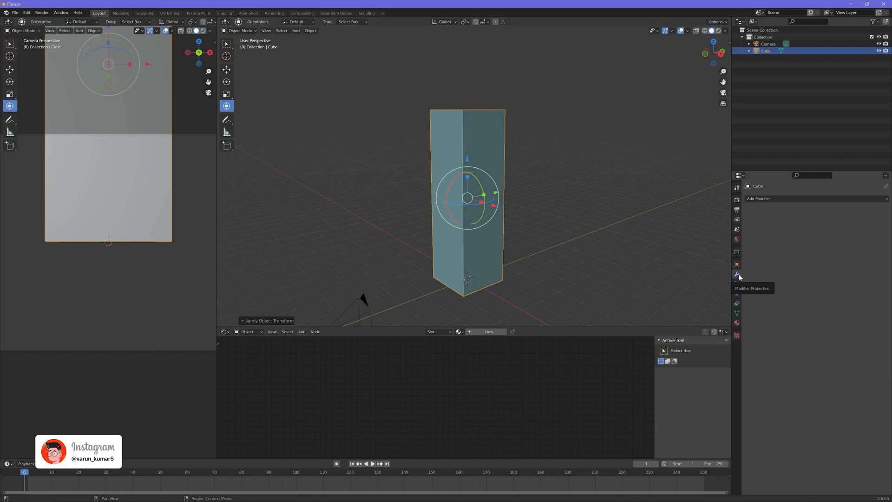
mouse_move(767, 199)
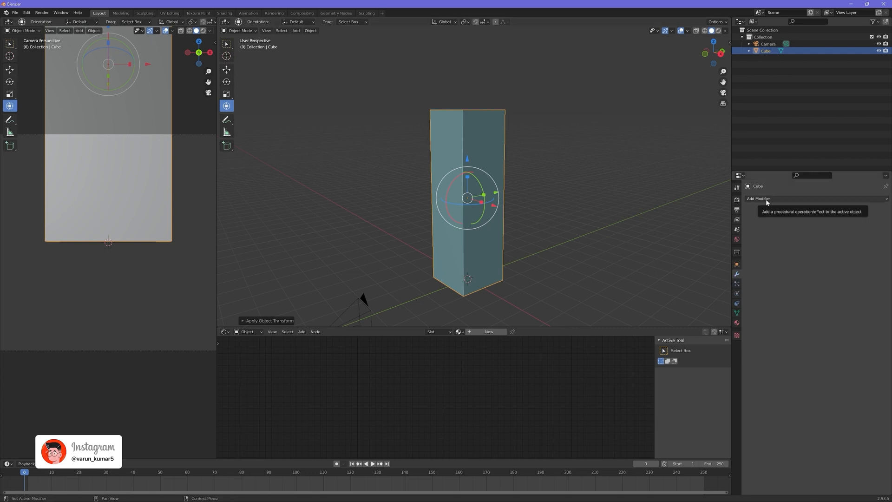
Add a Simple Deform modifier to the tall cube from the Deform group.
click(759, 198)
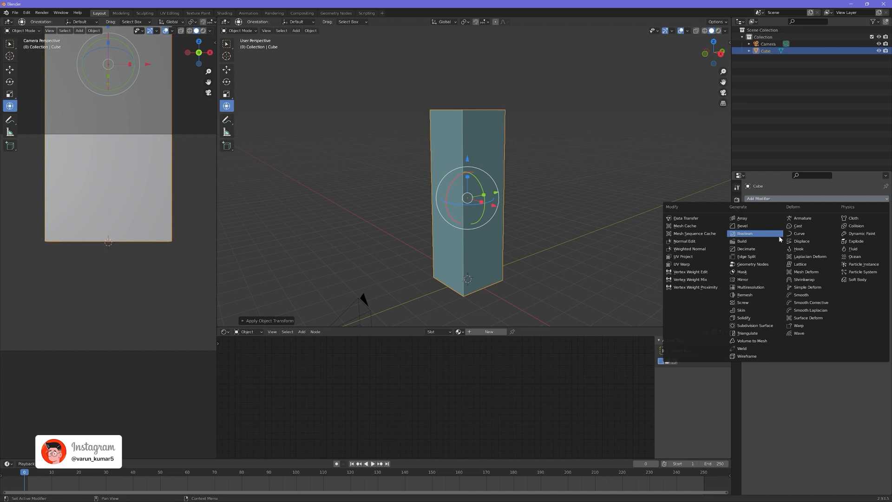
mouse_move(807, 287)
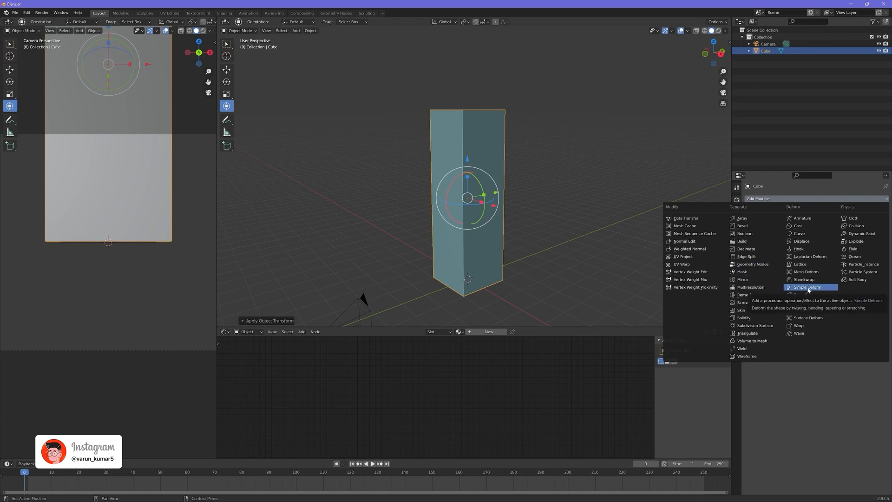
click(806, 288)
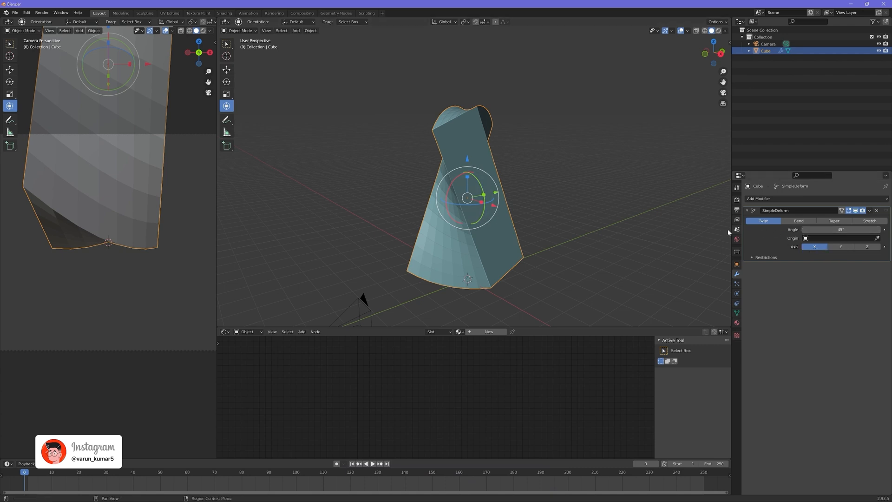
mouse_move(867, 247)
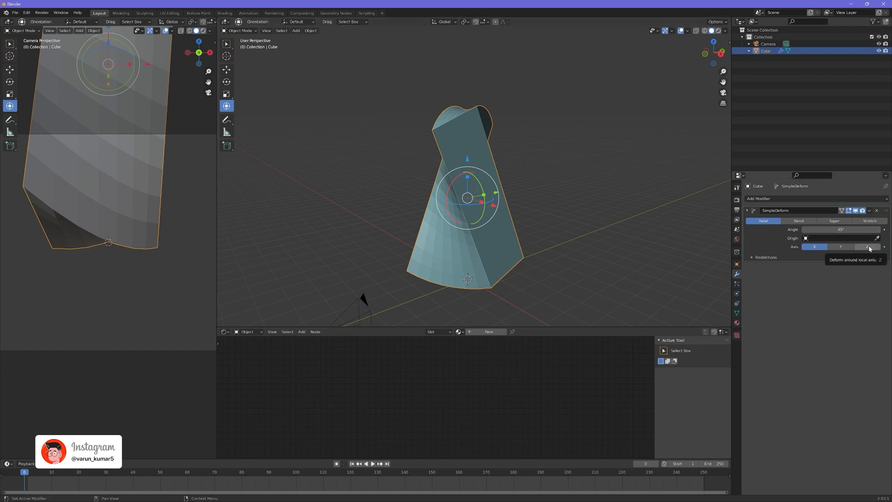
Set the Simple Deform twist axis to Z and shade the twisted column smooth.
click(867, 247)
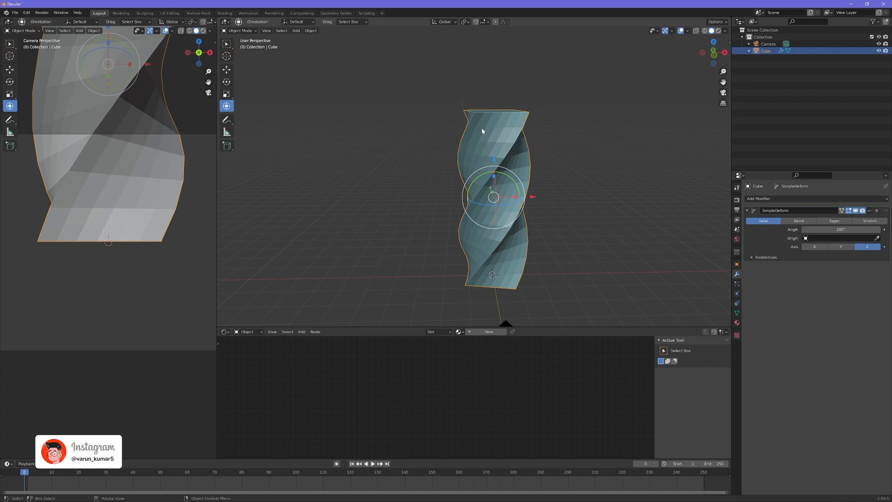
right_click(483, 131)
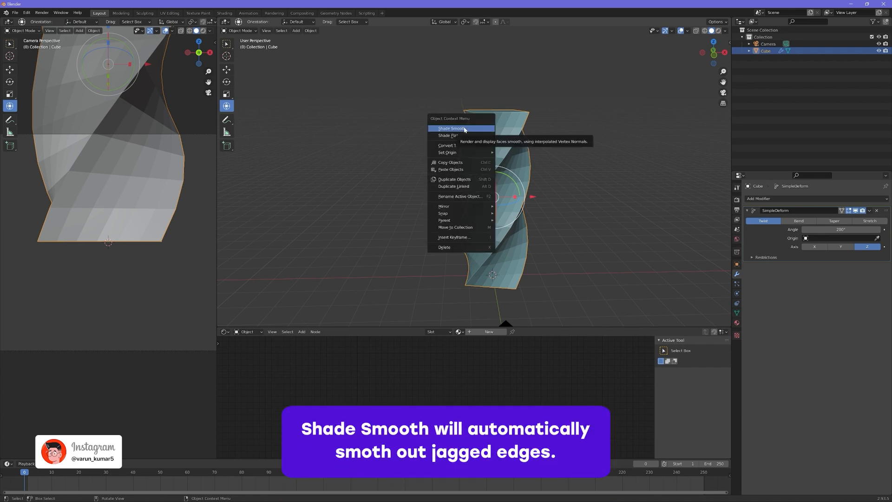
click(452, 128)
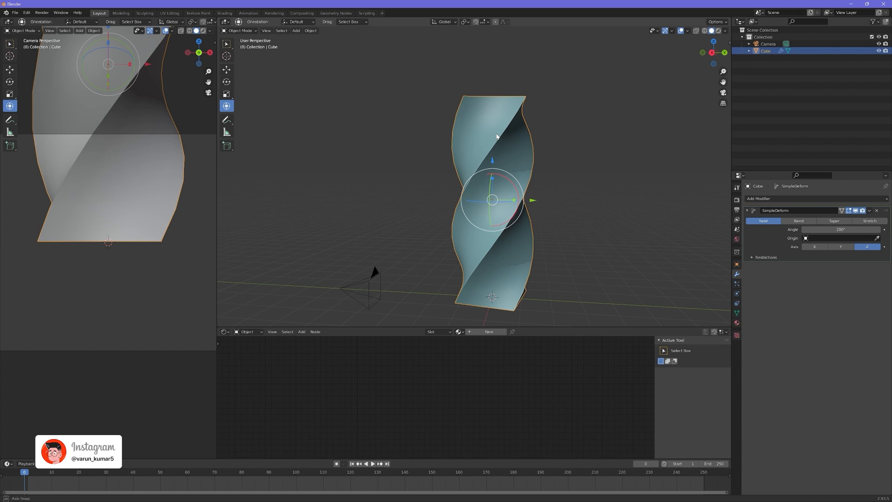
Add a Bevel modifier to round the twisted column's edges.
click(758, 198)
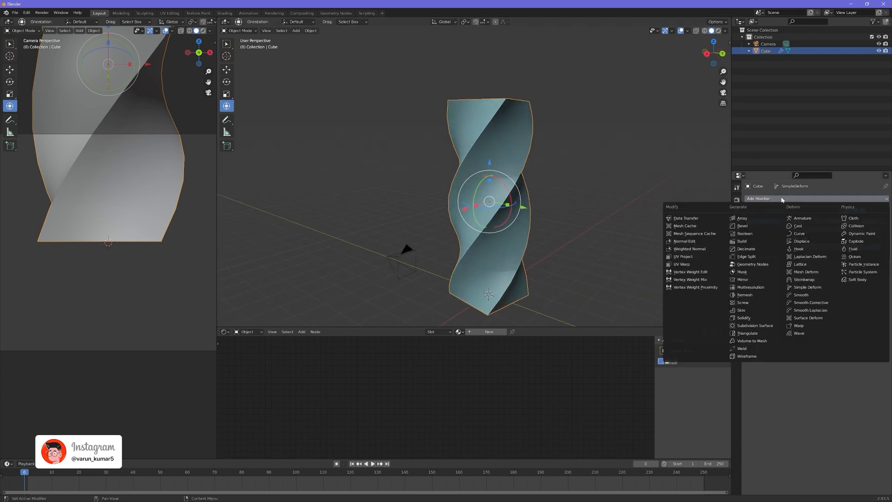
mouse_move(742, 225)
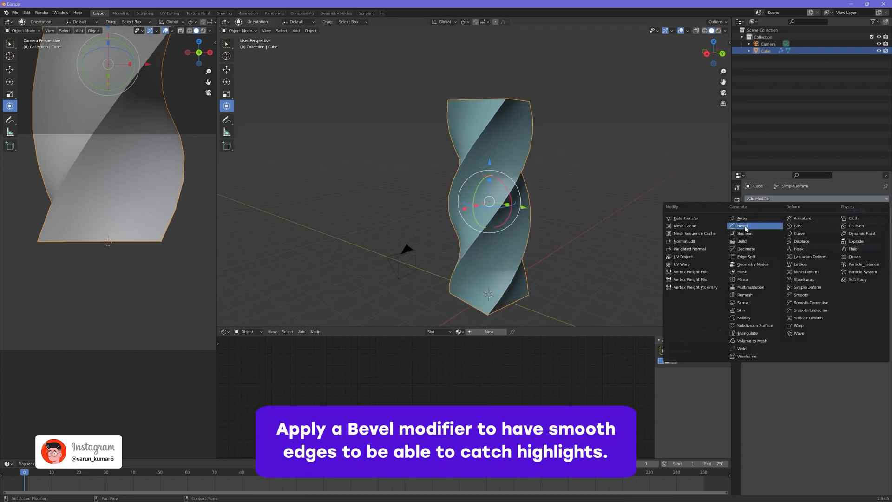
click(742, 225)
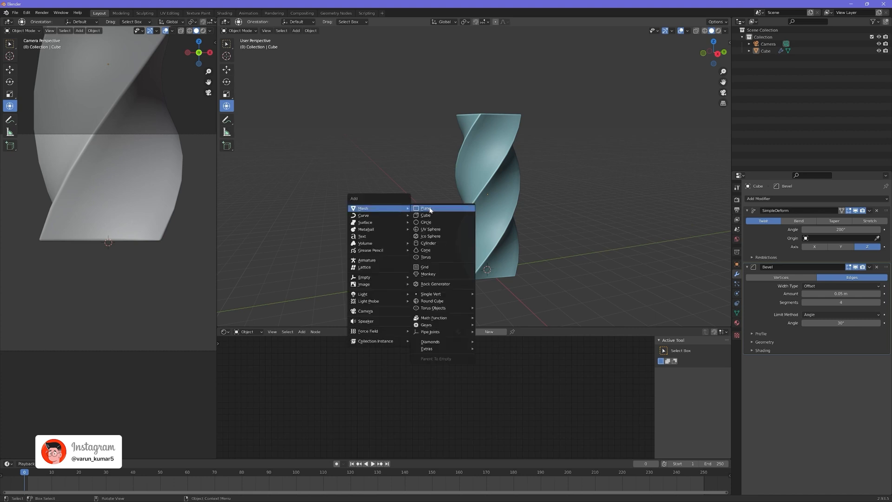
Add a plane under the column and scale it up into a broad floor.
click(426, 207)
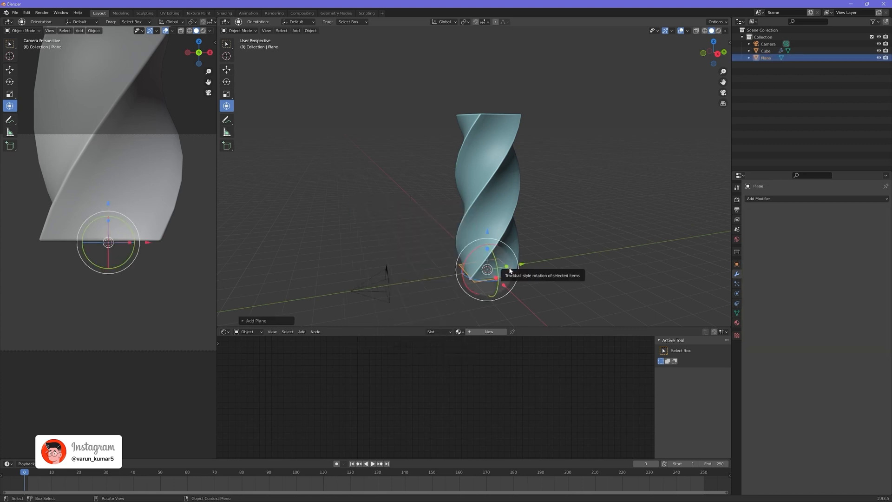
key(s)
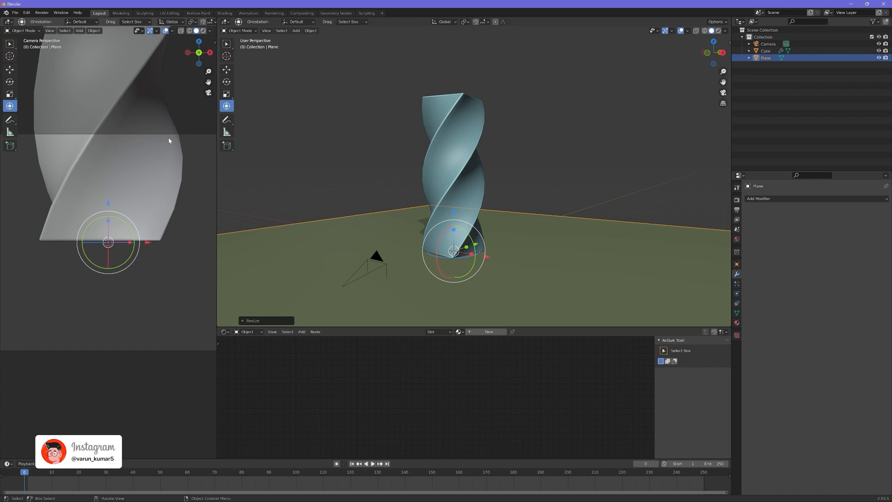
mouse_move(173, 133)
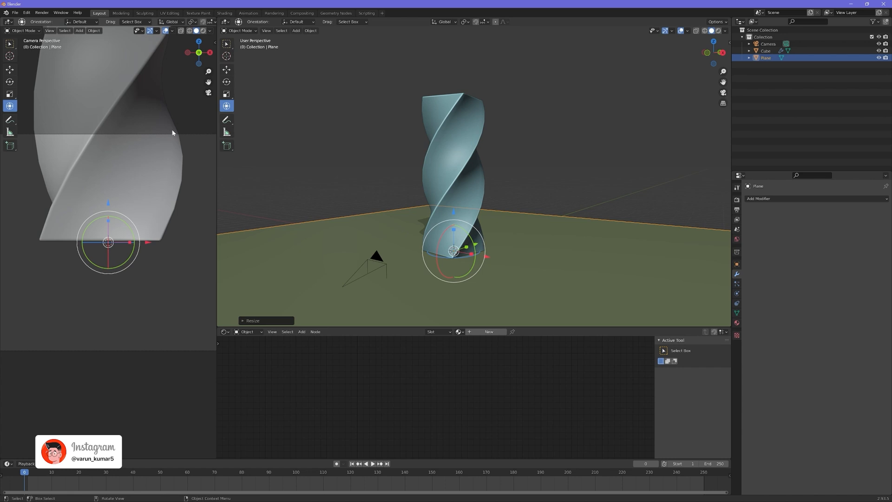
key(n)
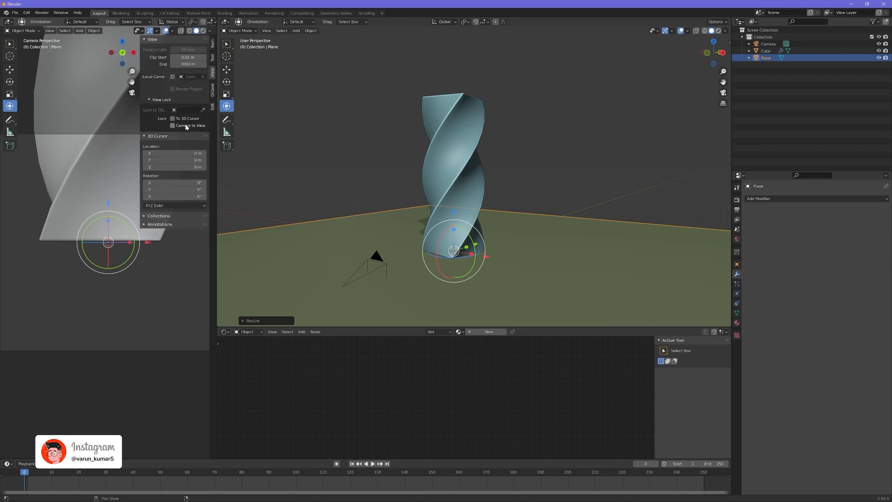
Enable Camera to View lock in the sidebar and hide the sidebar again.
click(174, 125)
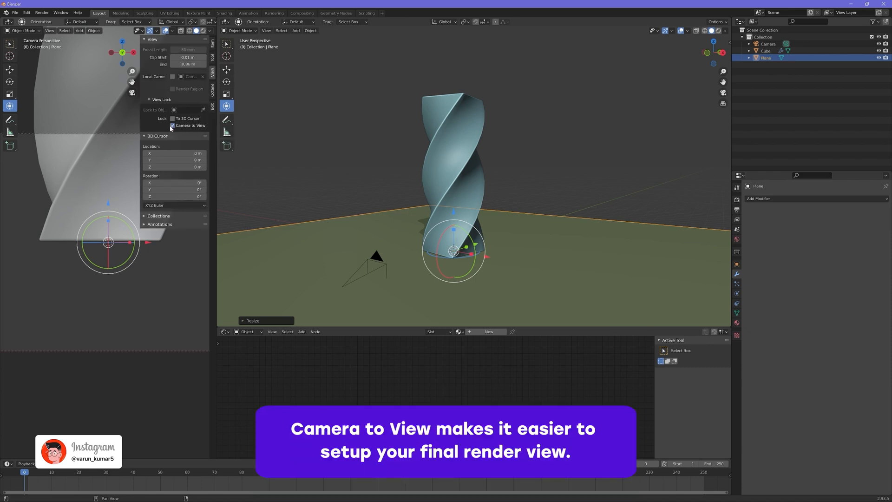
click(172, 125)
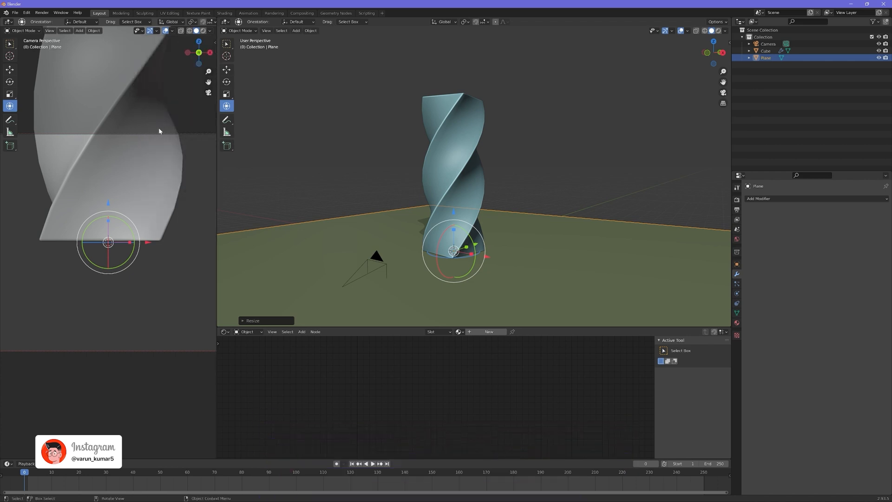
mouse_move(97, 187)
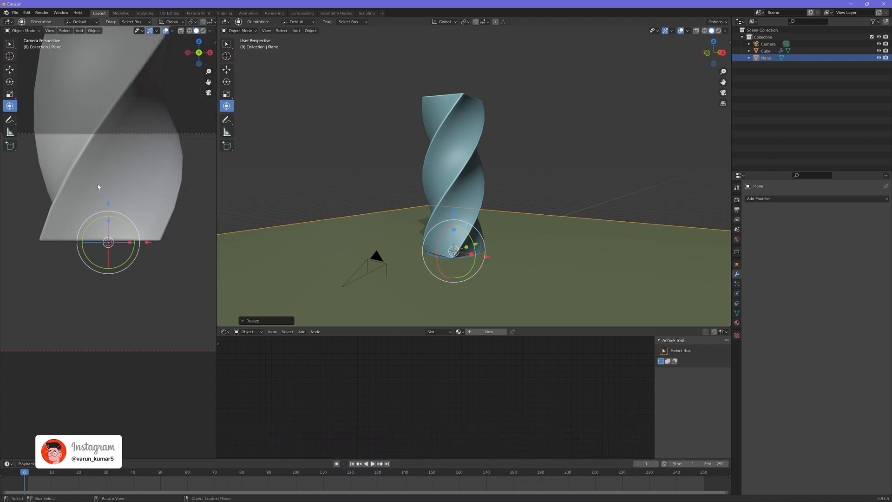
mouse_move(120, 189)
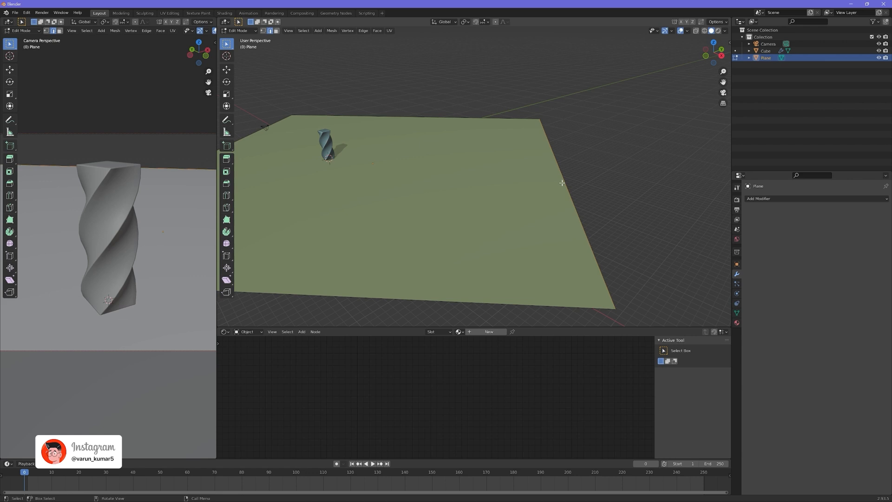
mouse_move(574, 168)
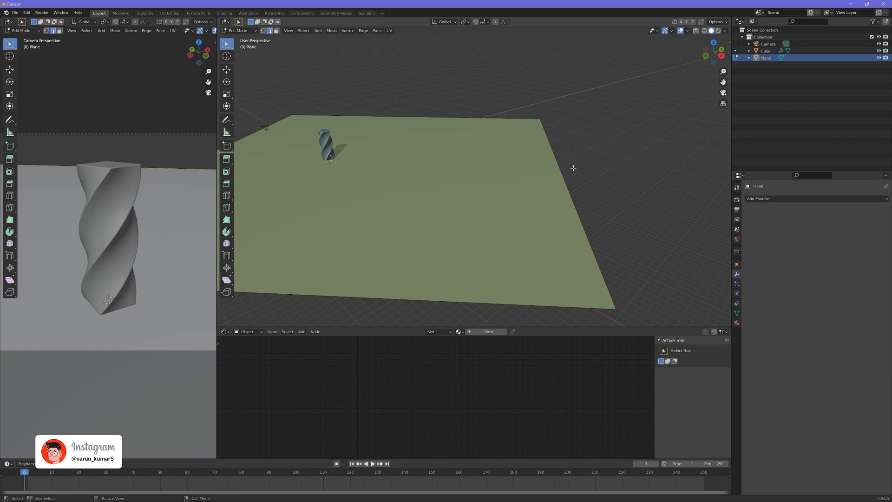
mouse_move(559, 175)
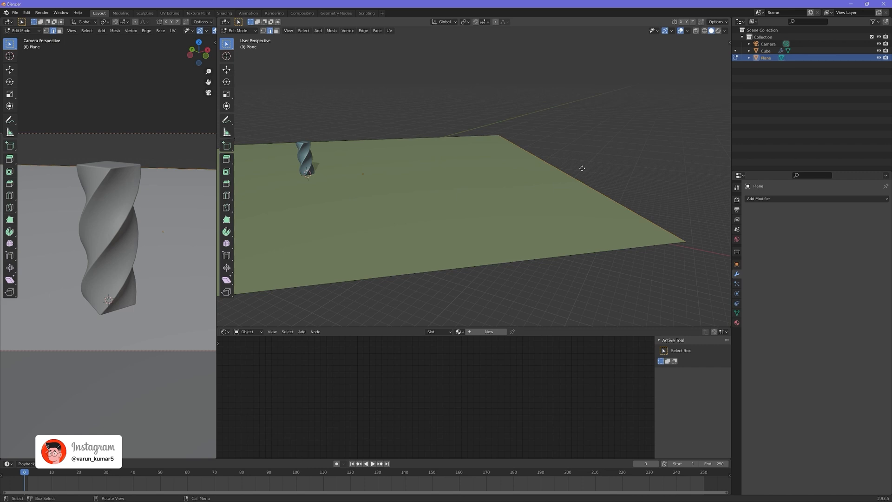
Extrude the floor plane's far edge upward into a back wall.
key(e)
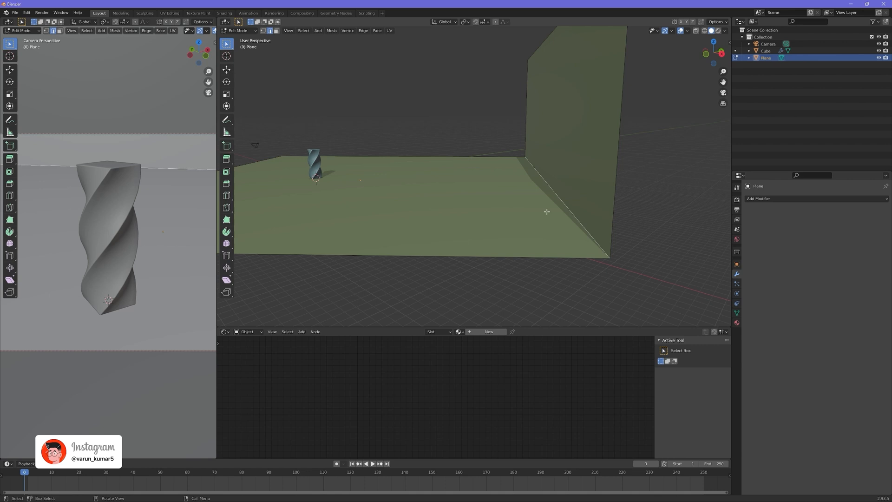
mouse_move(576, 196)
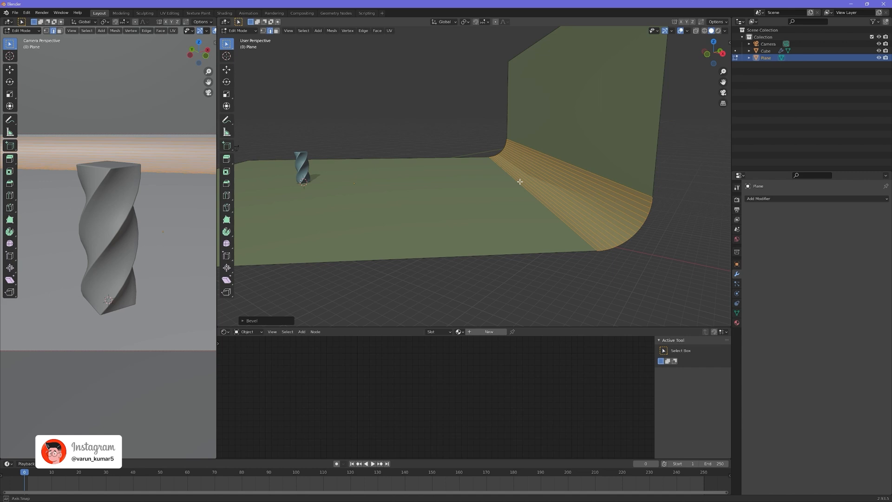
Shade the backdrop smooth, then tilt the twisted column diagonally from the front view.
key(Tab)
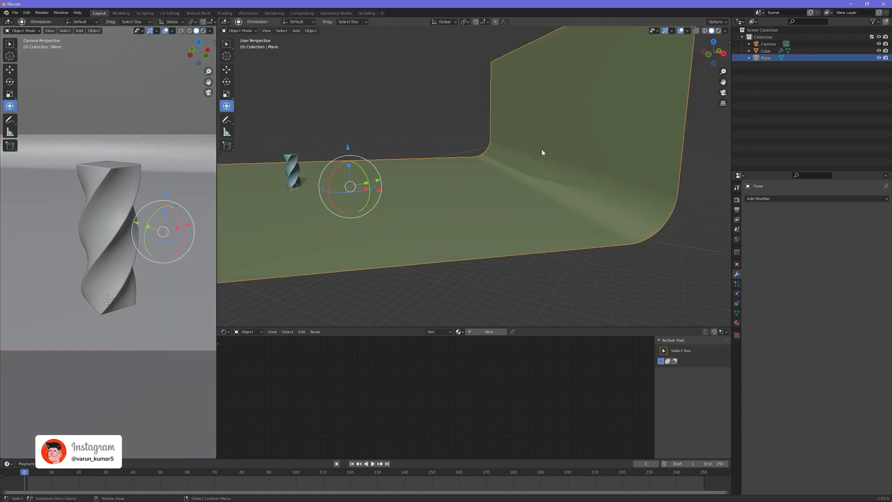
right_click(542, 153)
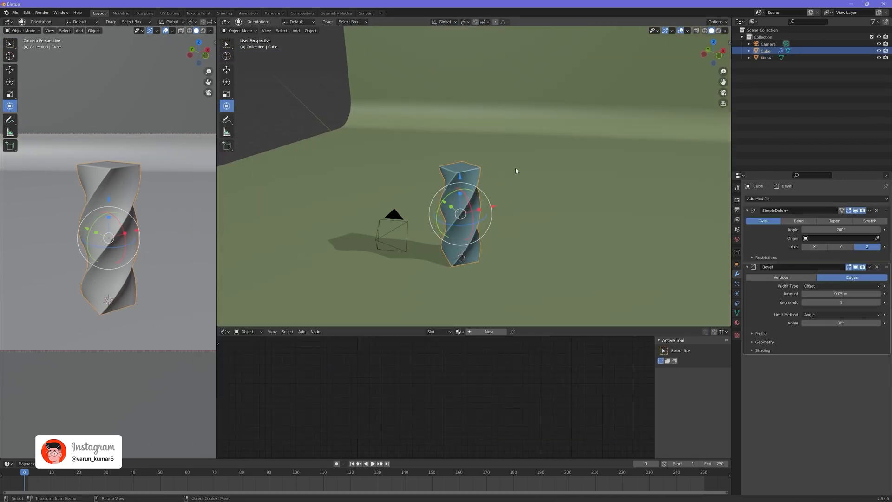
key(r)
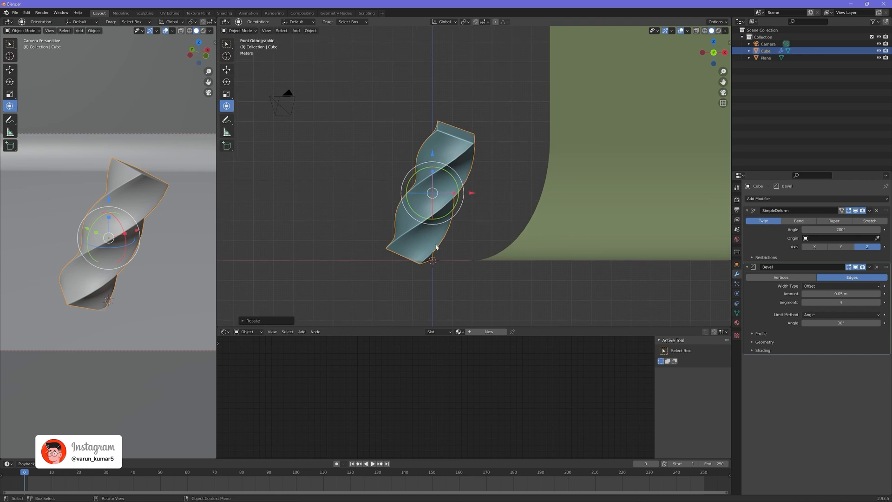
key(g)
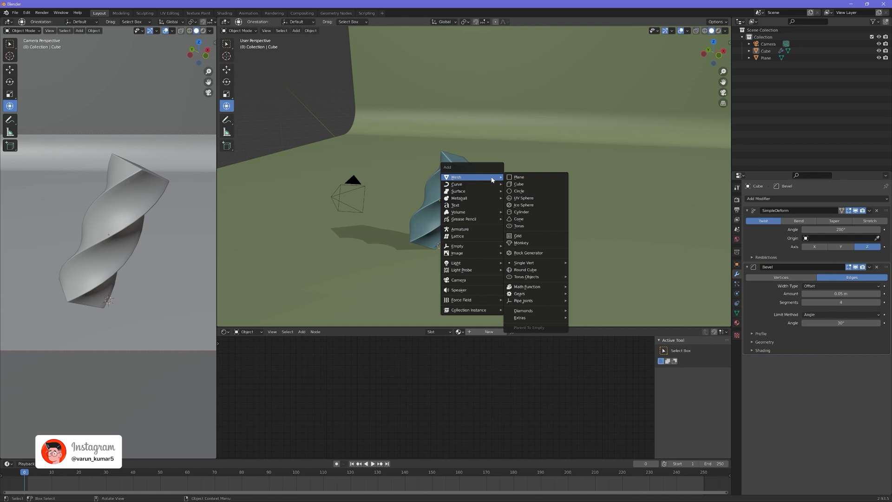
mouse_move(458, 246)
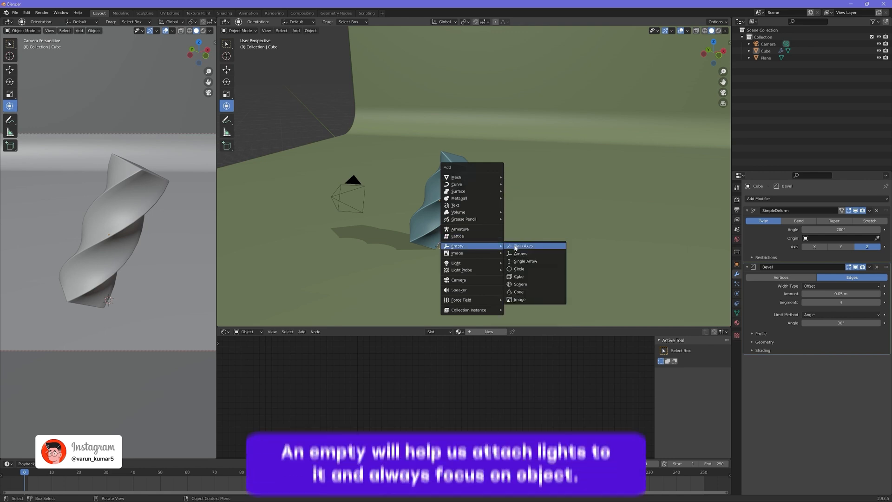
Add a Plain Axes empty as a focus target for the lights.
click(523, 246)
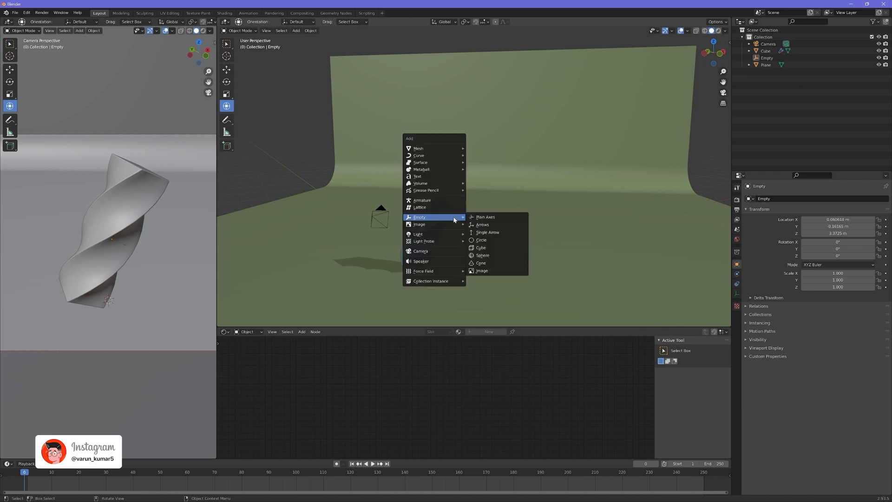
mouse_move(418, 234)
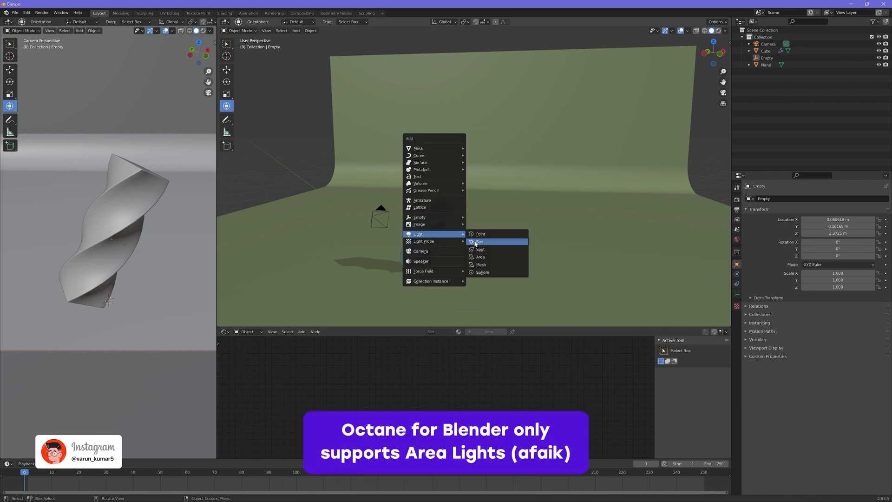
Add an area light and move it up and to the left of the twisted prism.
click(479, 257)
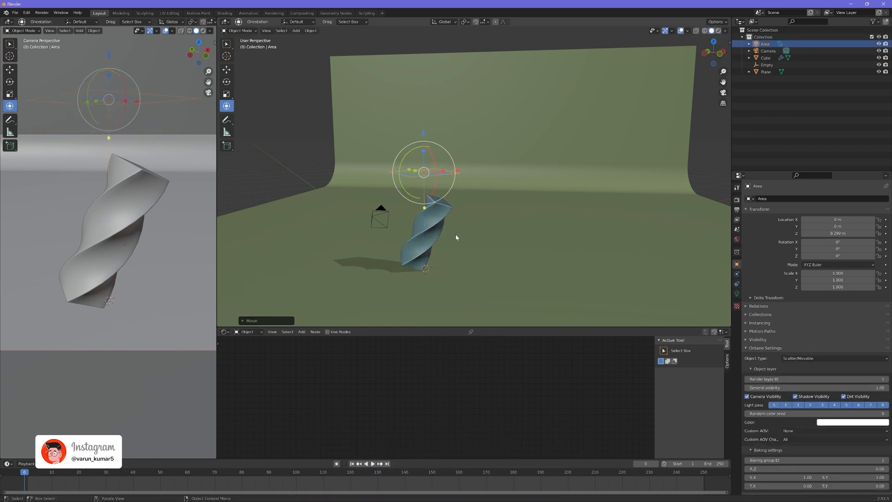
mouse_move(416, 229)
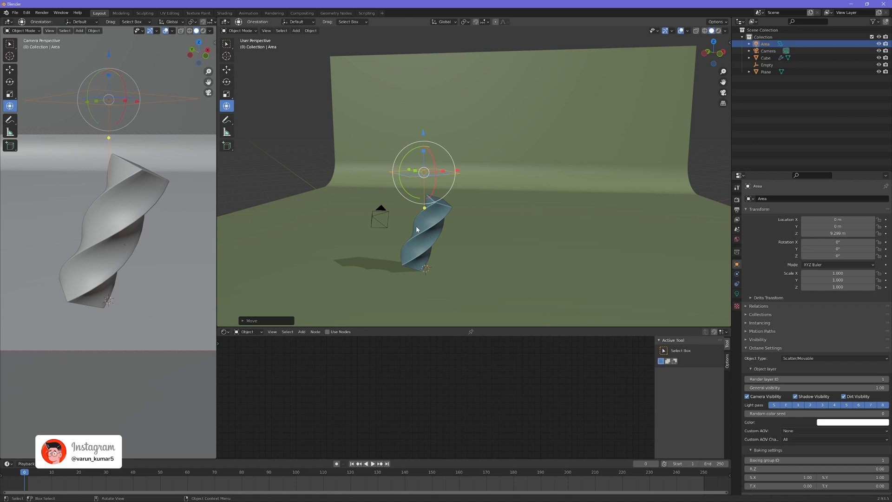
mouse_move(465, 160)
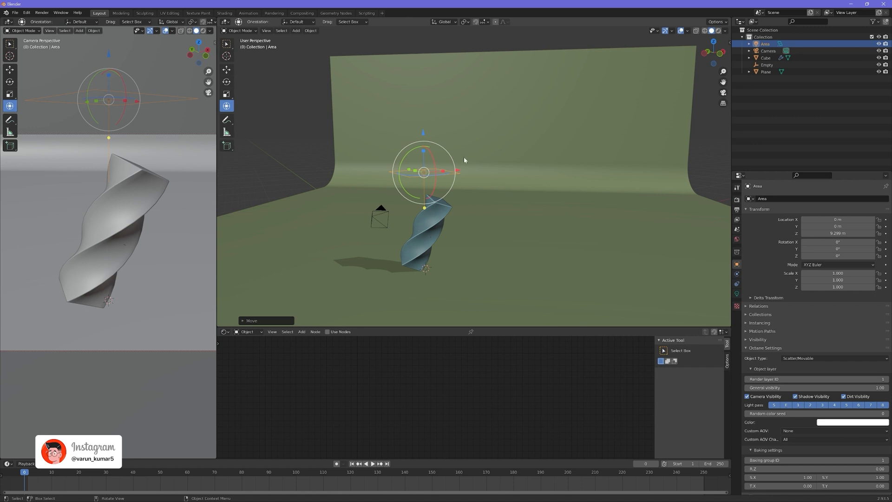
mouse_move(459, 151)
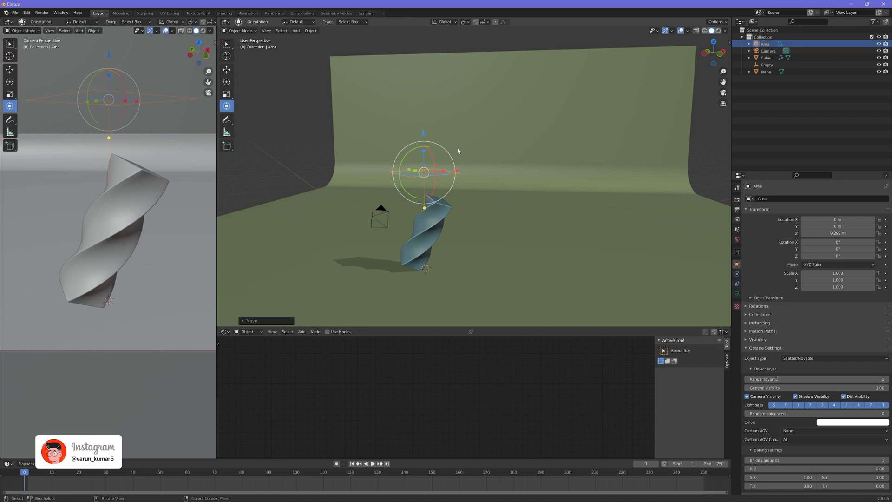
mouse_move(491, 169)
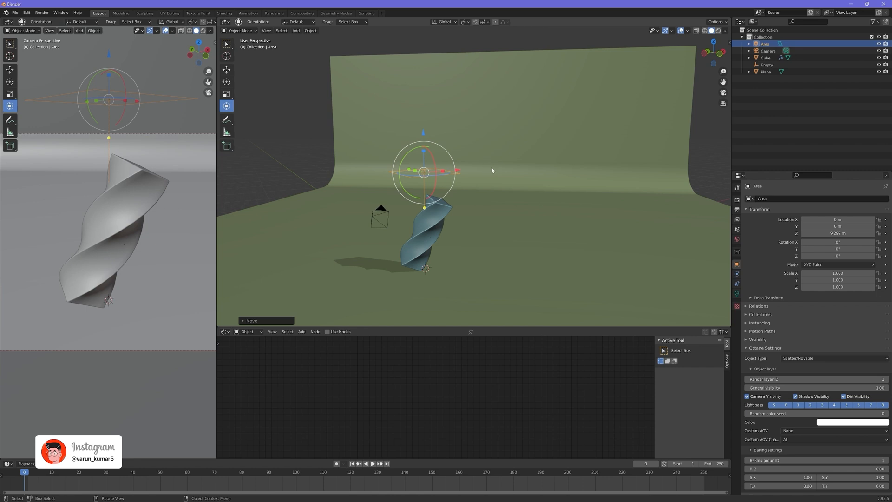
key(g)
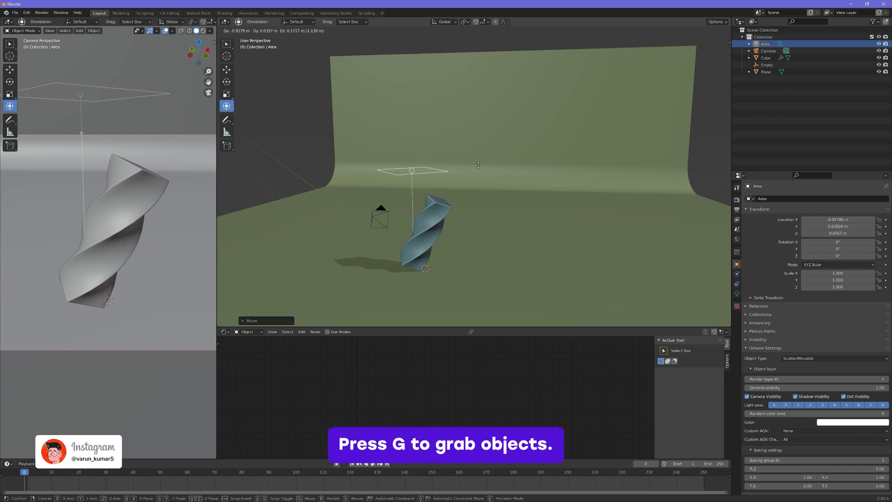
key(g)
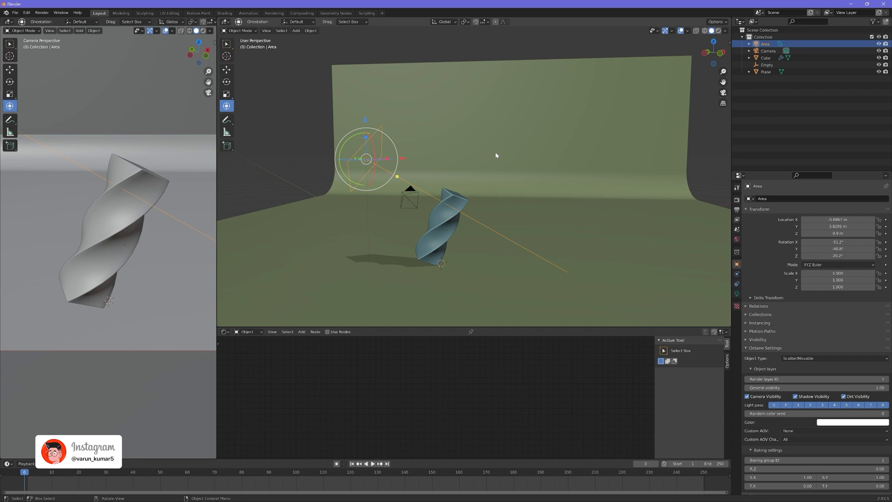
mouse_move(605, 257)
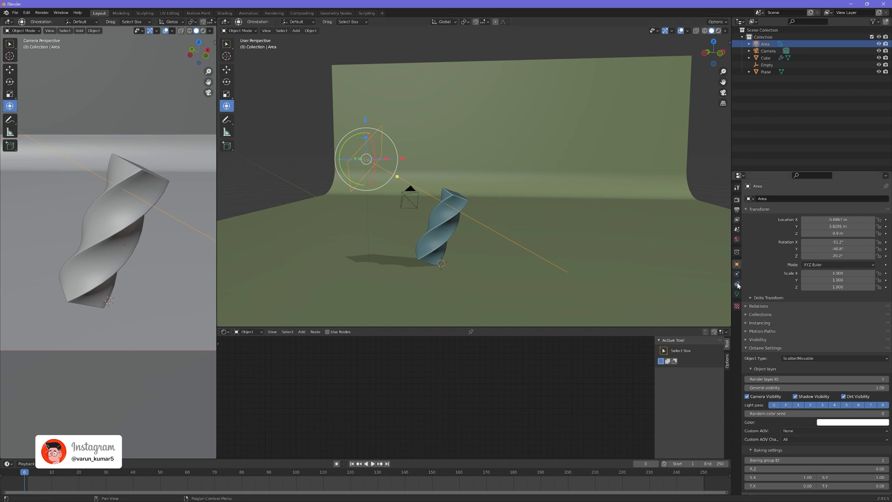
Give the area light a Damped Track constraint targeting the Empty.
click(736, 285)
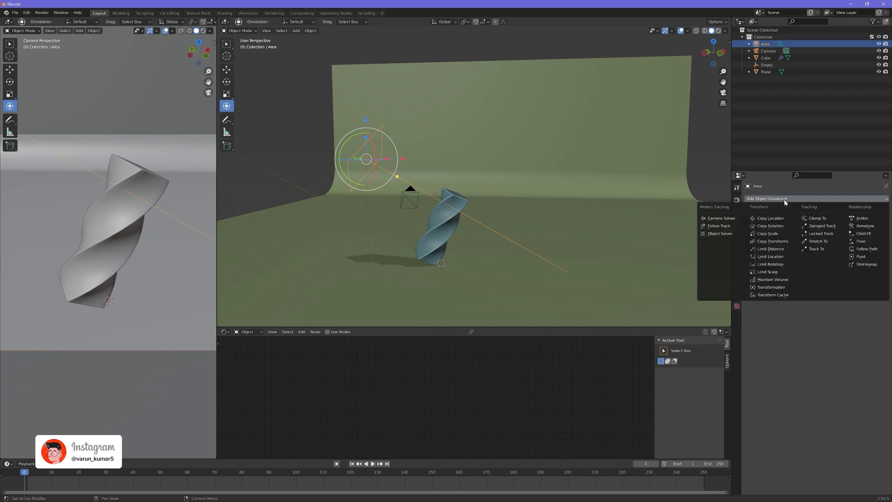
mouse_move(821, 226)
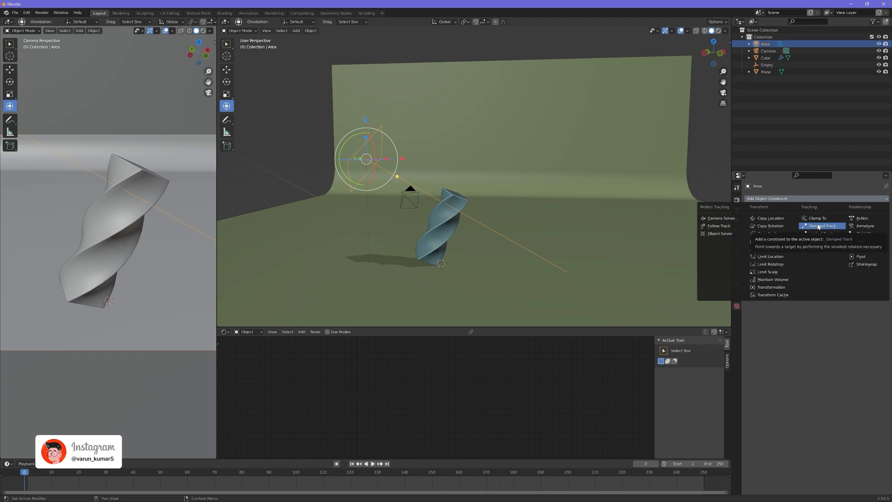
click(819, 225)
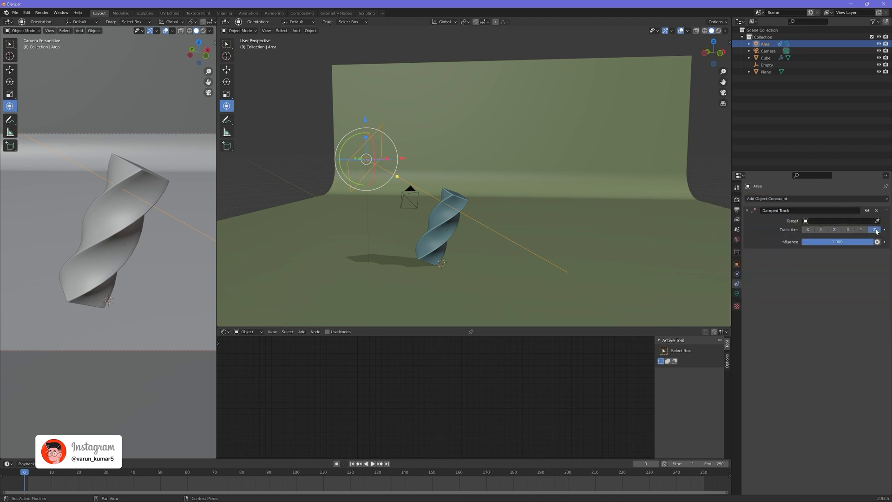
click(807, 221)
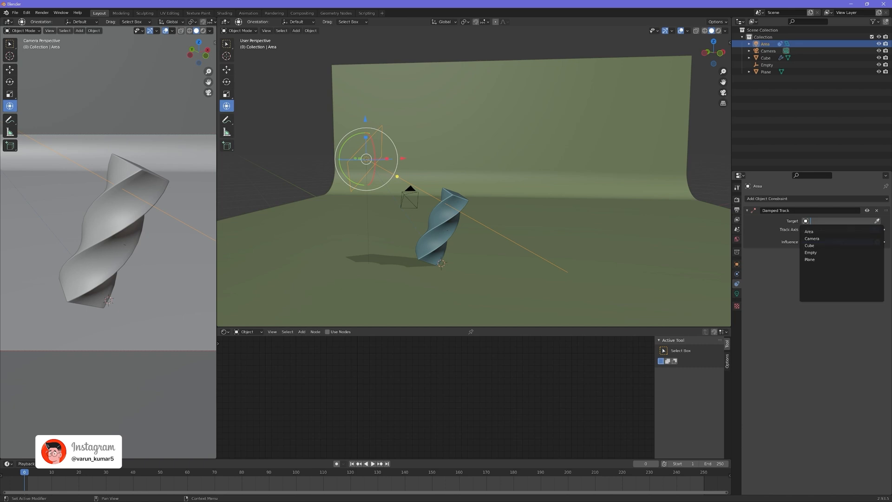
click(810, 252)
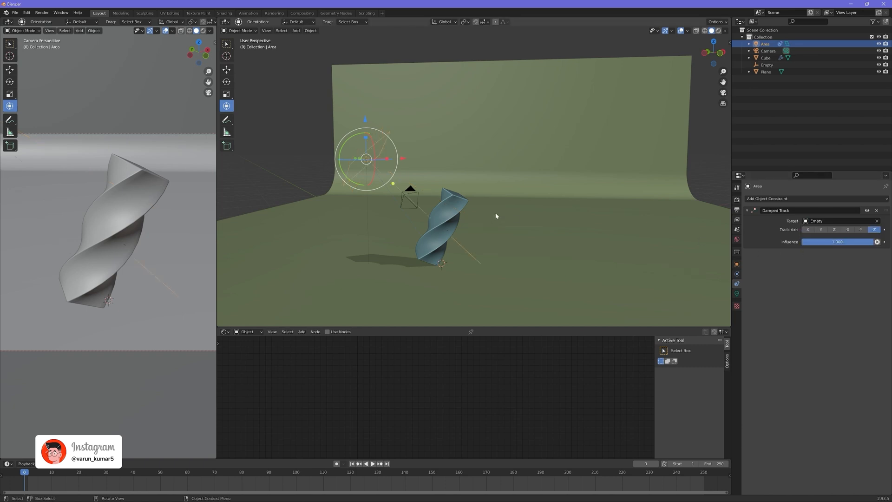
mouse_move(597, 230)
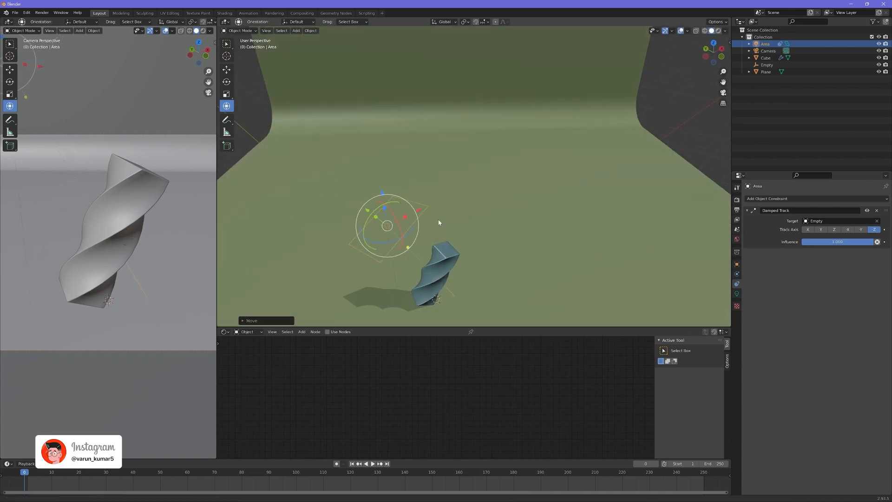
Duplicate the tracking area light to the other side and set the camera viewport to Rendered shading.
key(shift+d)
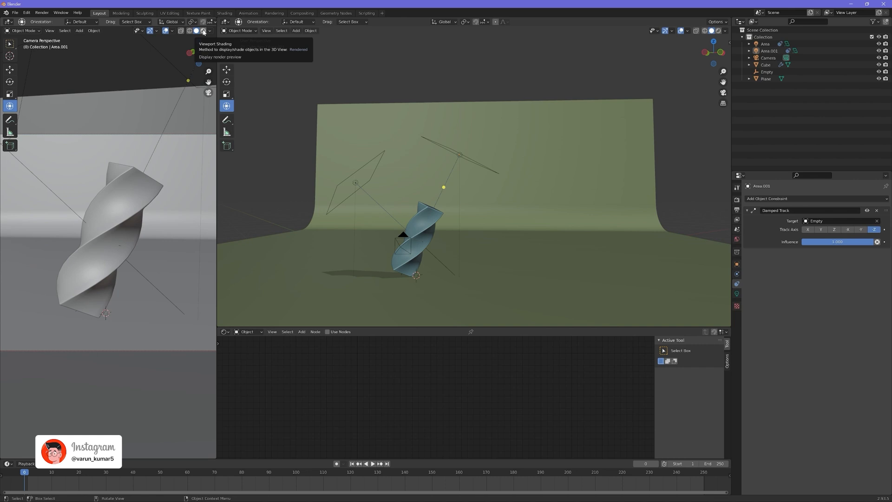
click(203, 29)
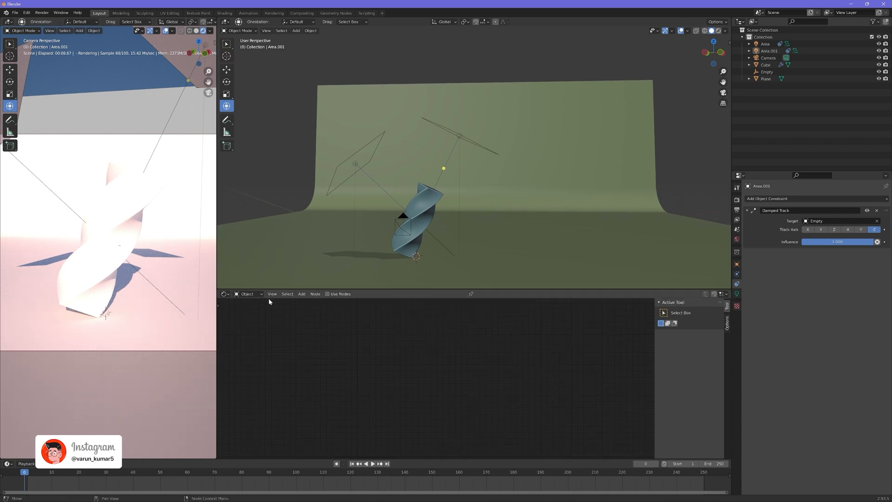
Feed the World Output with an Octane Texture Environment node set to black.
click(328, 294)
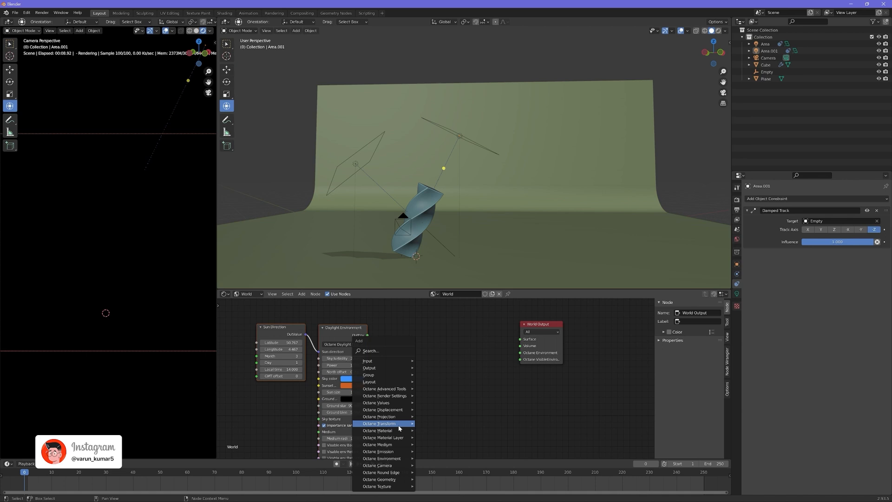
mouse_move(382, 486)
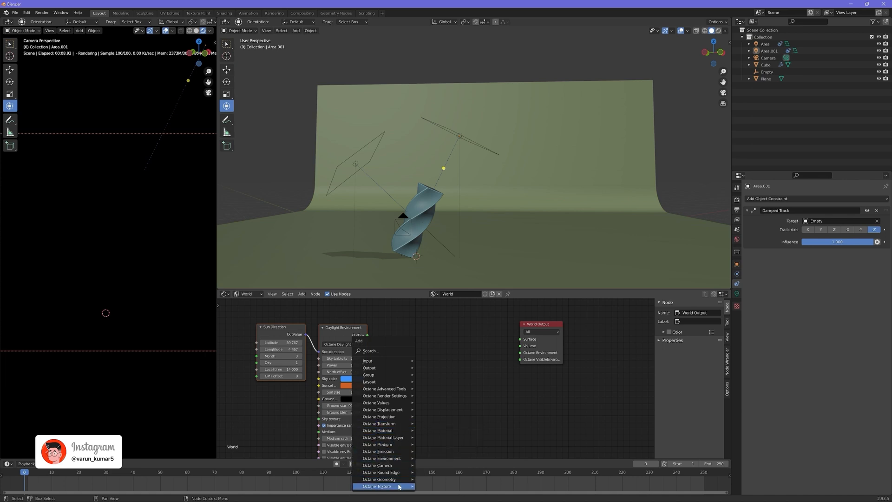
mouse_move(381, 458)
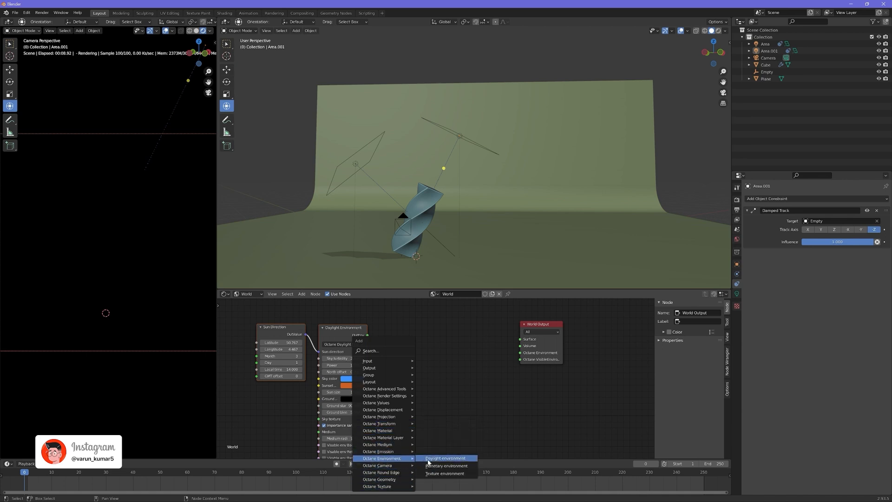
click(445, 458)
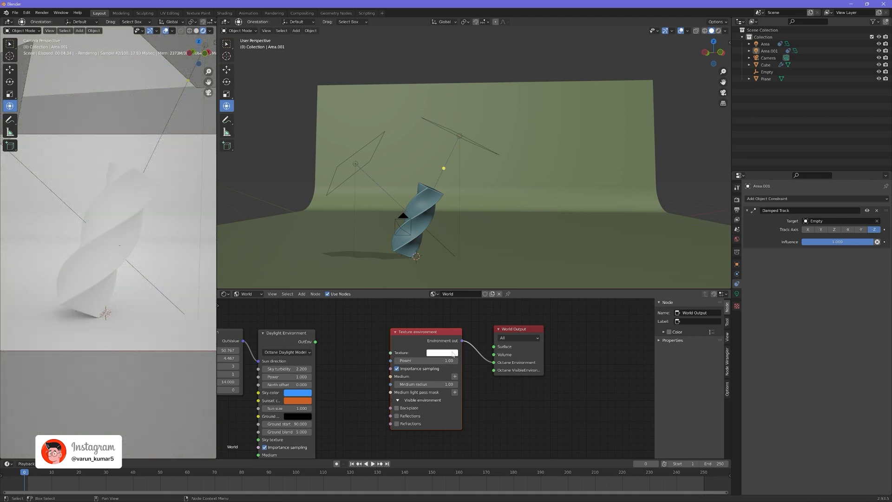
mouse_move(442, 354)
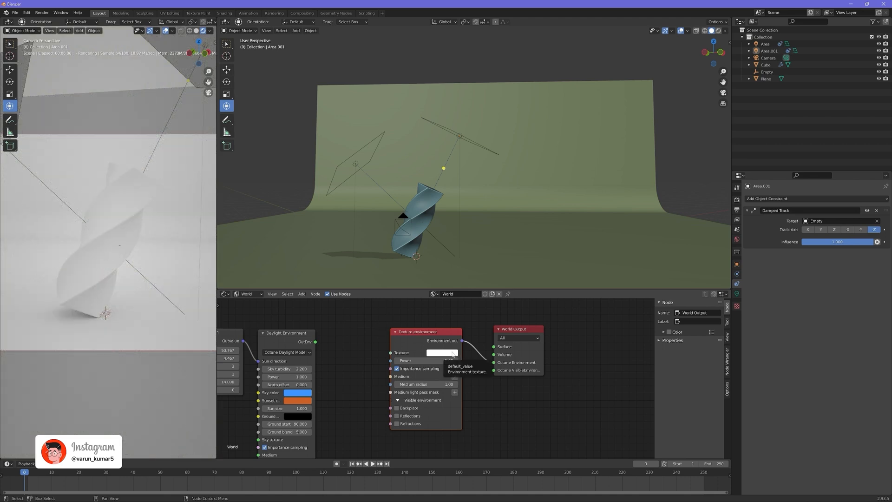
click(443, 352)
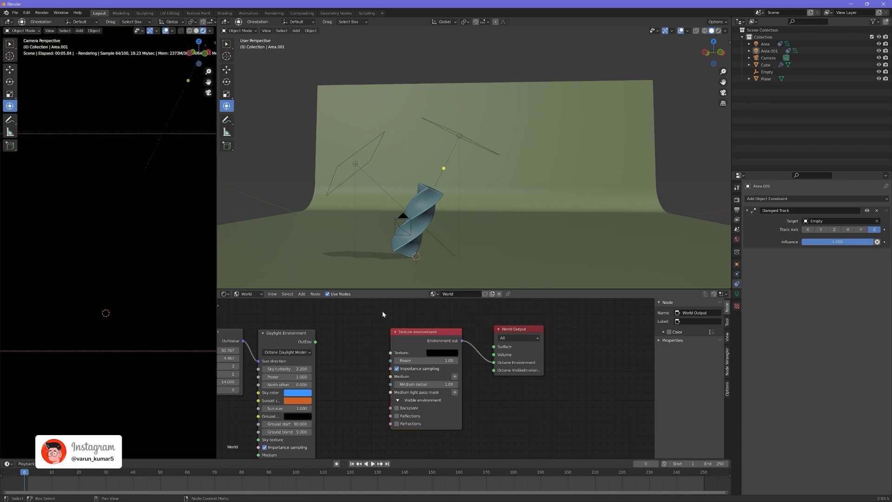
click(247, 294)
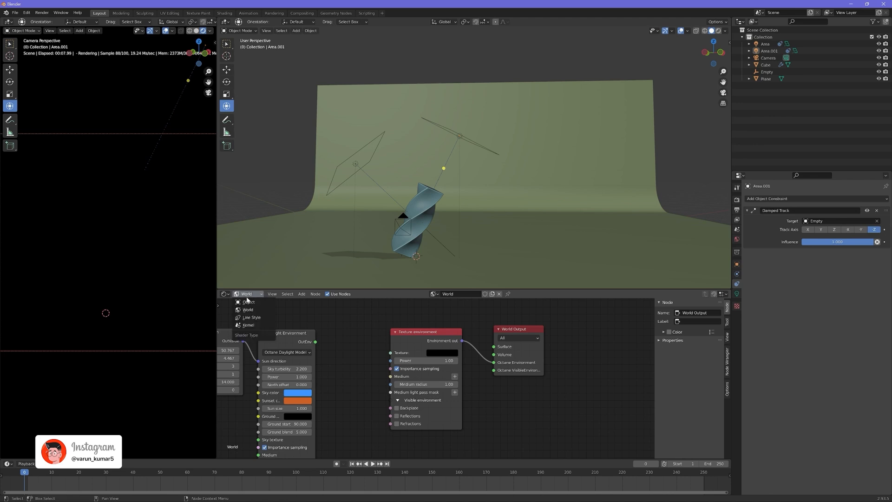
Enable nodes on the area light and add a Black body emission to its Diffuse material.
click(248, 301)
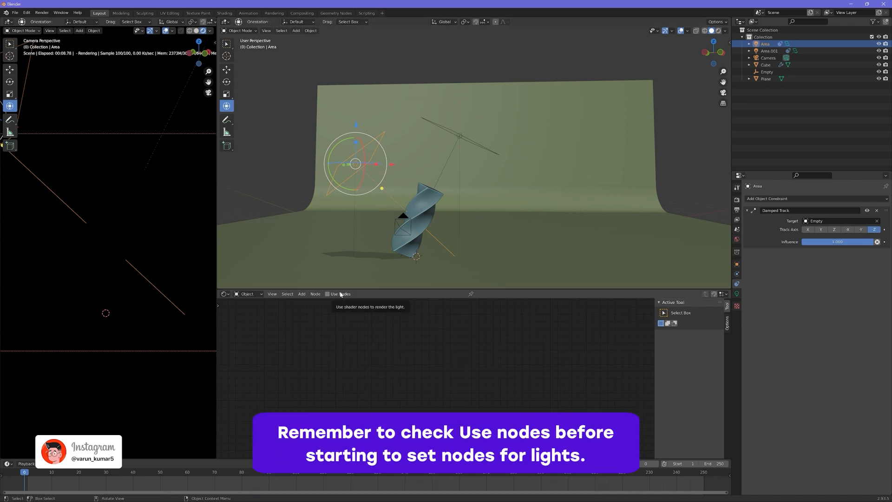
click(328, 294)
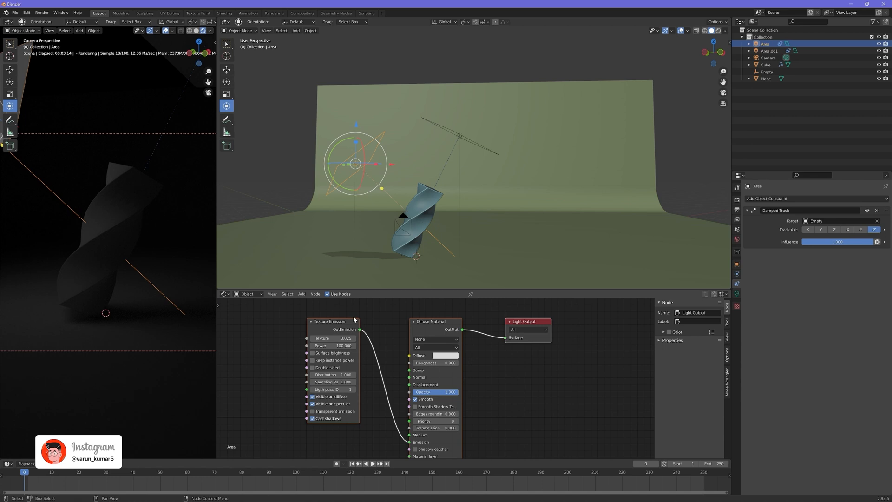
click(329, 322)
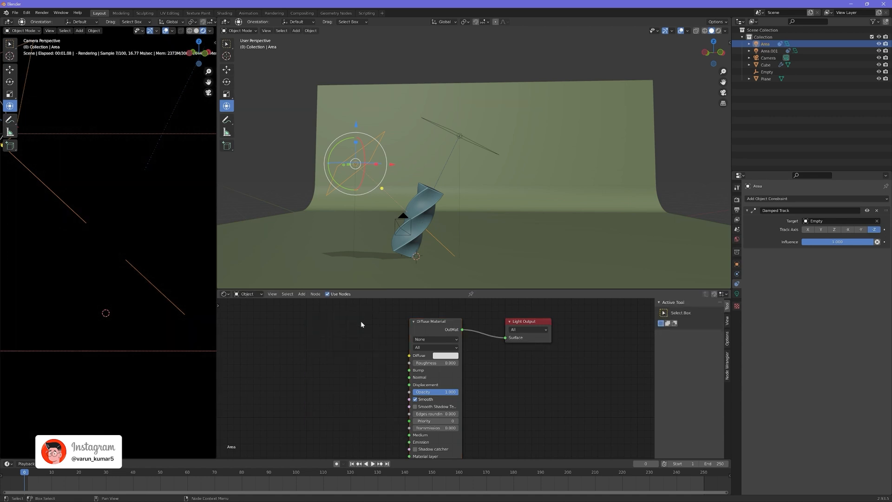
click(301, 294)
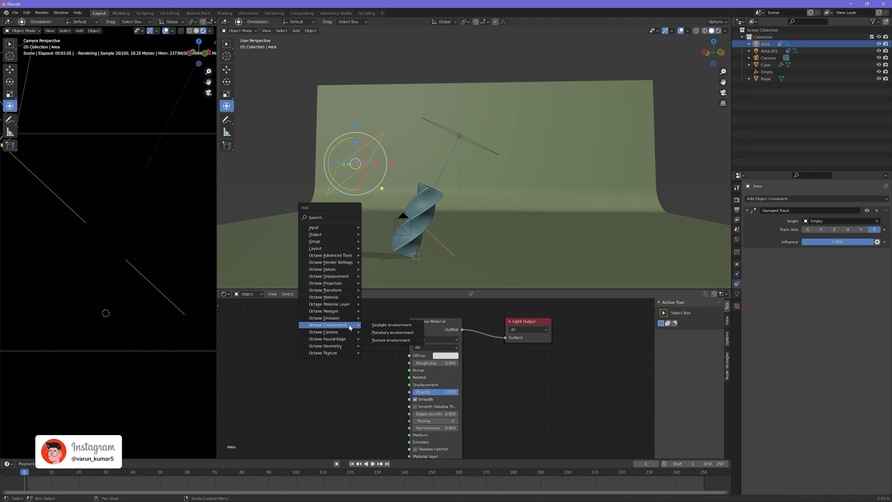
mouse_move(316, 218)
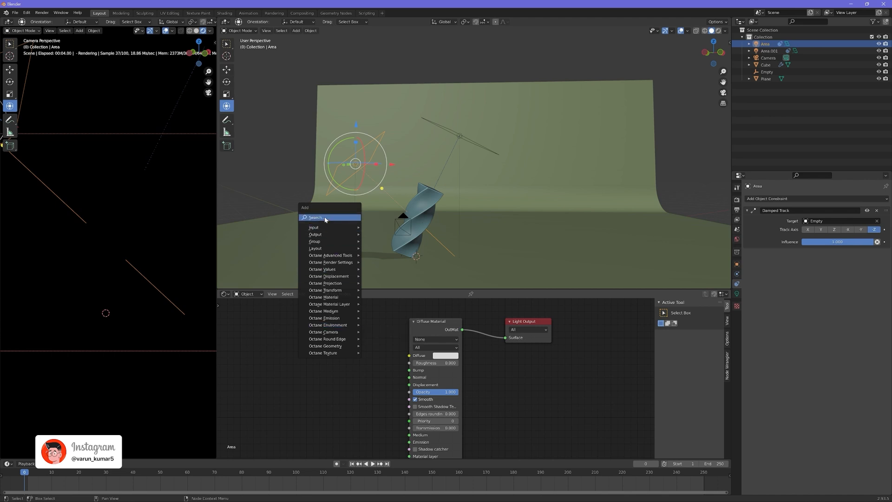
click(314, 218)
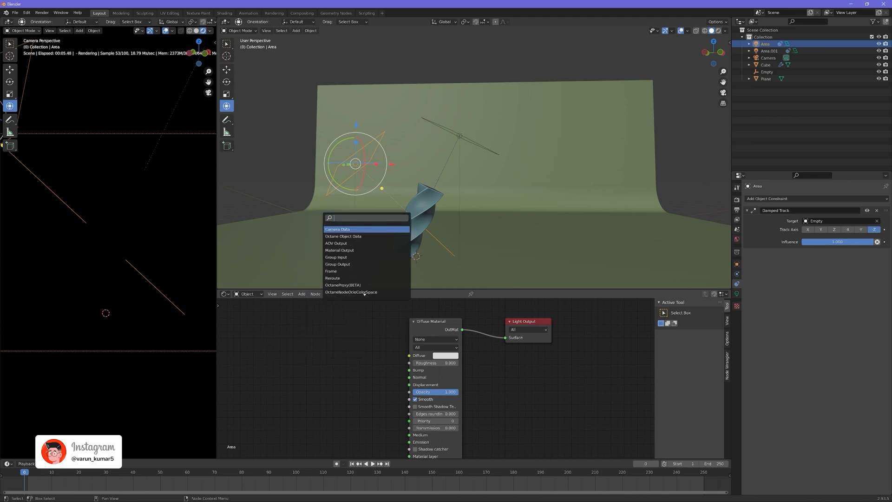
text(black)
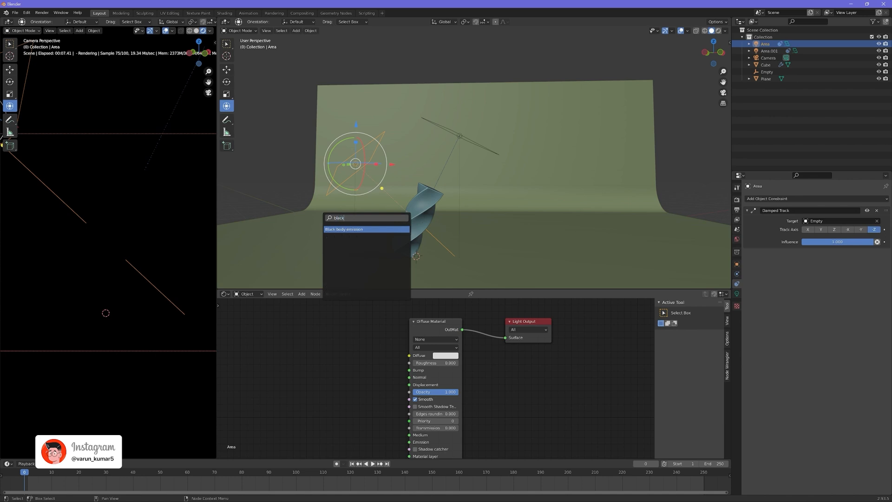
click(344, 229)
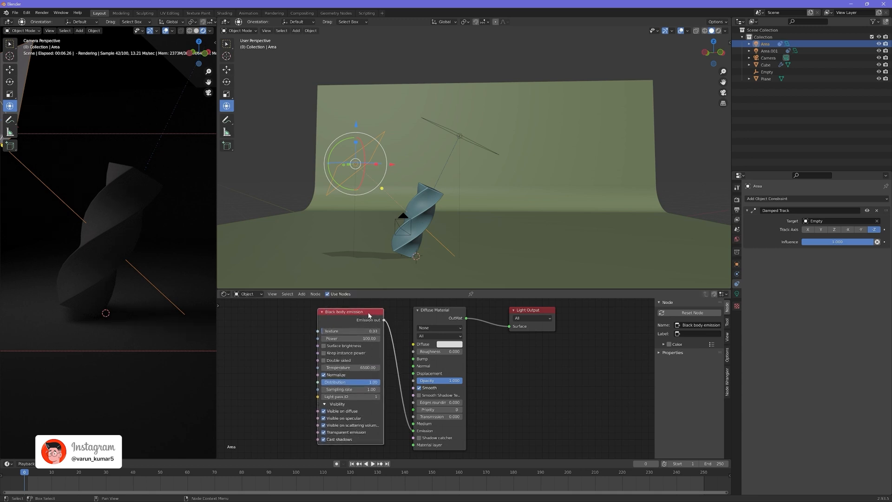
mouse_move(390, 364)
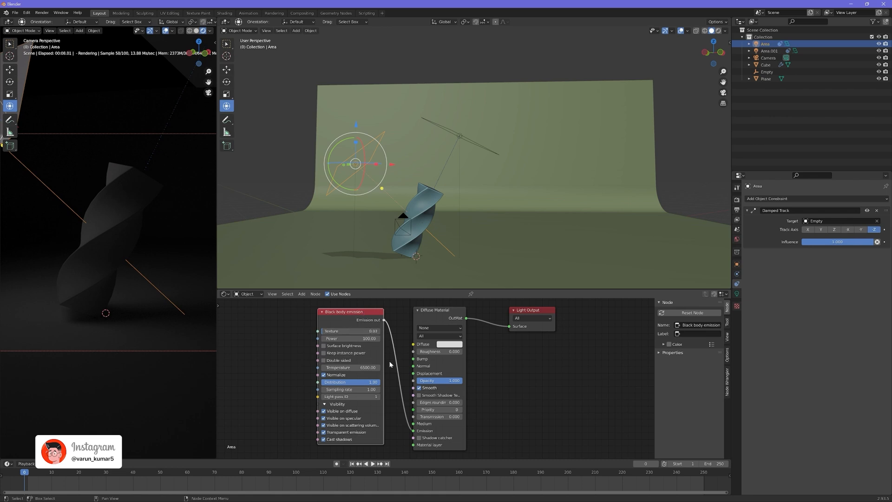
mouse_move(351, 338)
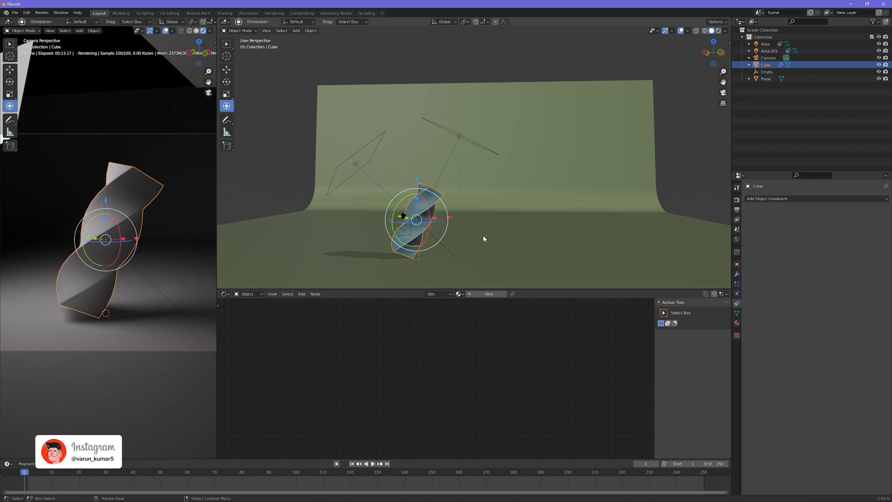
Add a Subdivision Surface modifier to the prism with Levels Viewport 2.
click(768, 198)
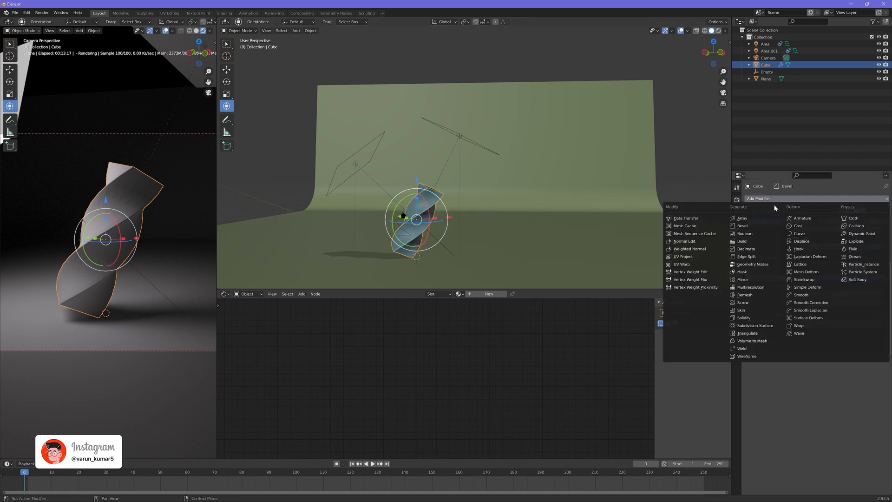
mouse_move(755, 326)
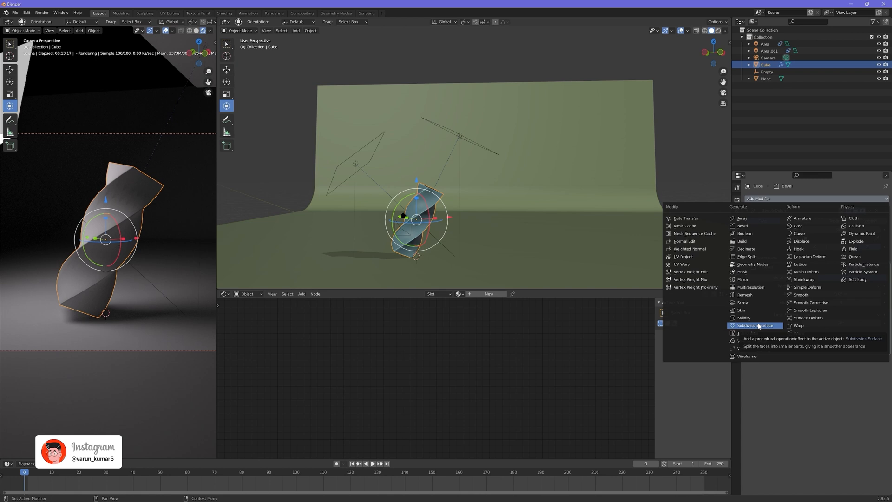
click(755, 326)
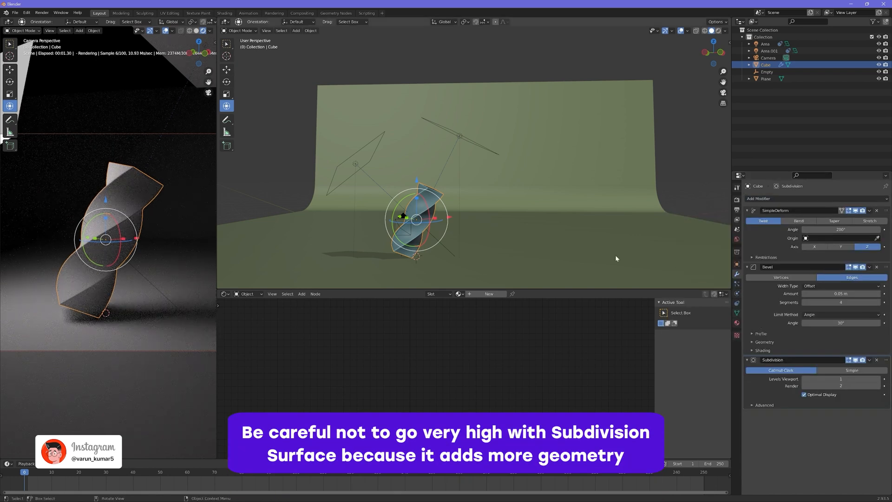
click(881, 379)
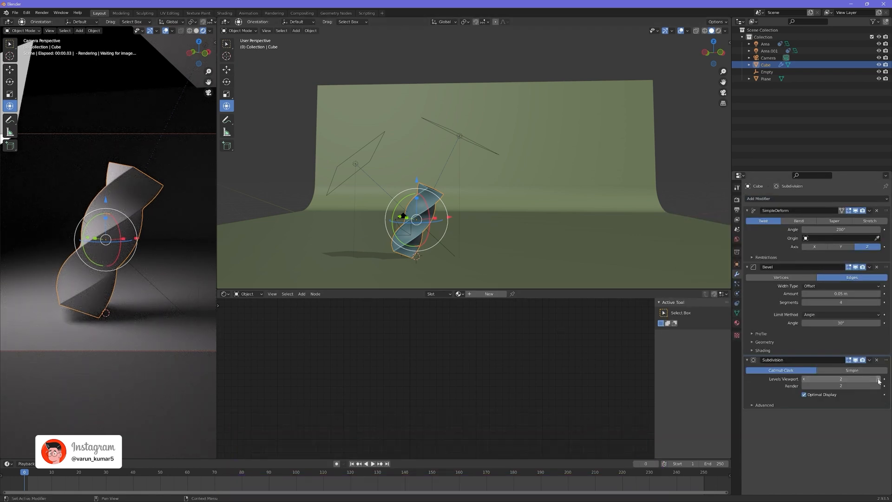
click(766, 78)
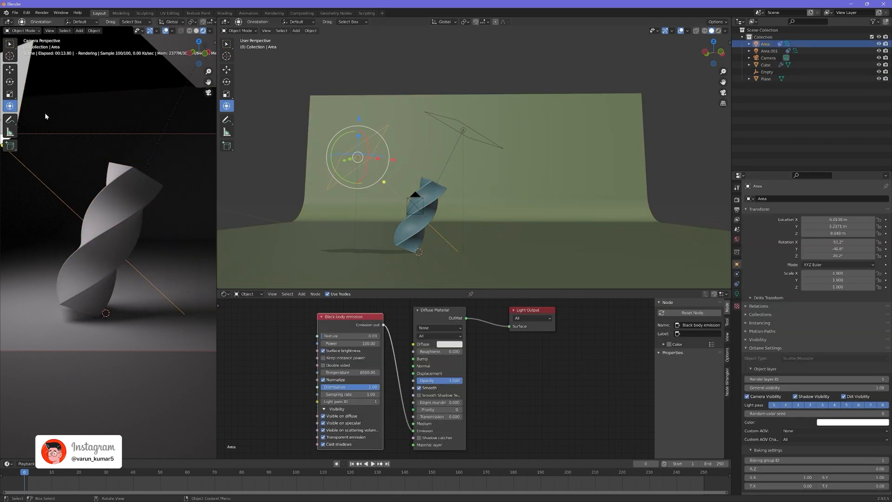
mouse_move(45, 105)
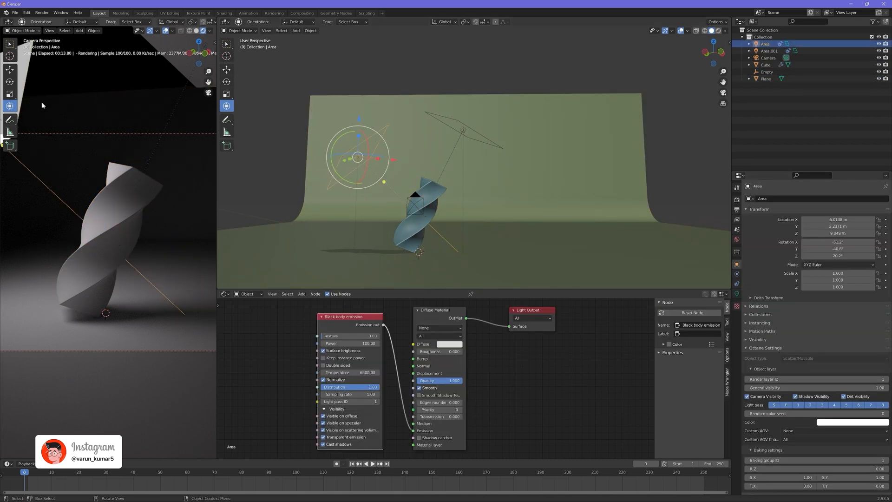
mouse_move(90, 261)
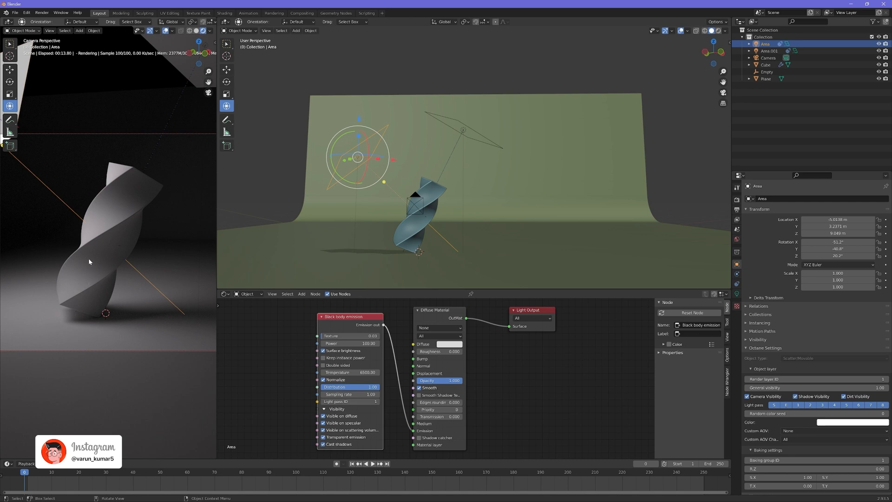
mouse_move(66, 145)
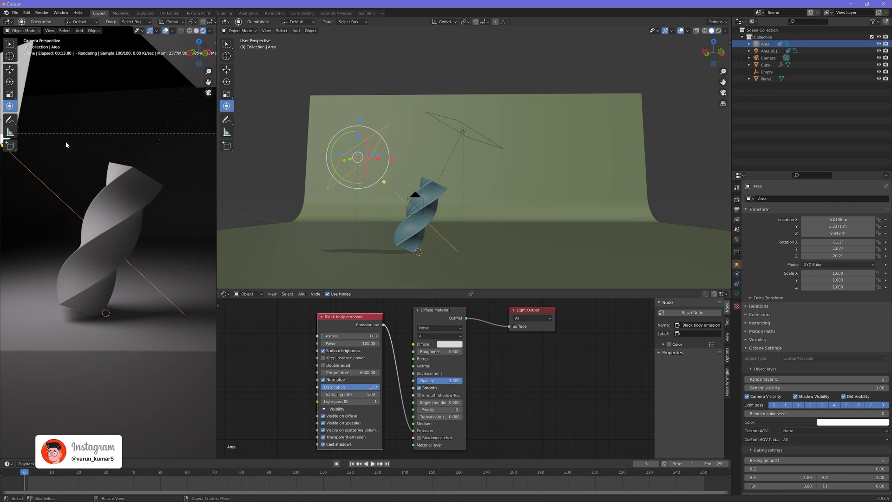
mouse_move(96, 202)
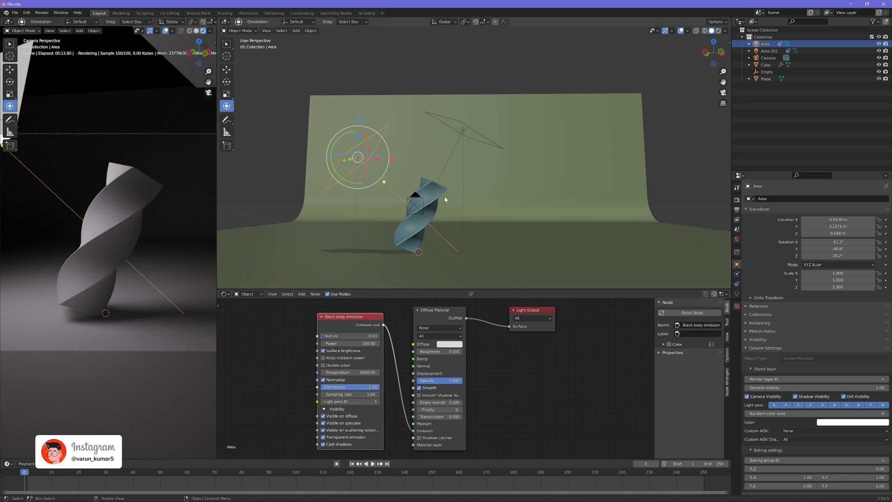
mouse_move(407, 244)
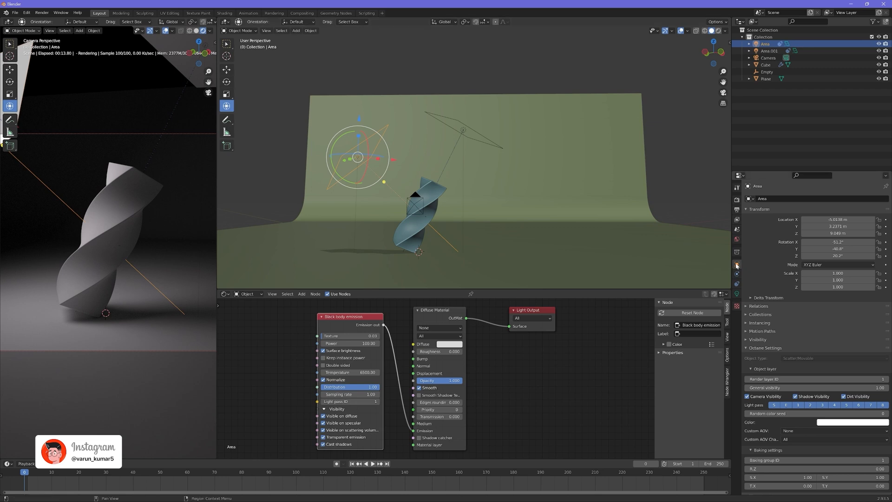
mouse_move(736, 265)
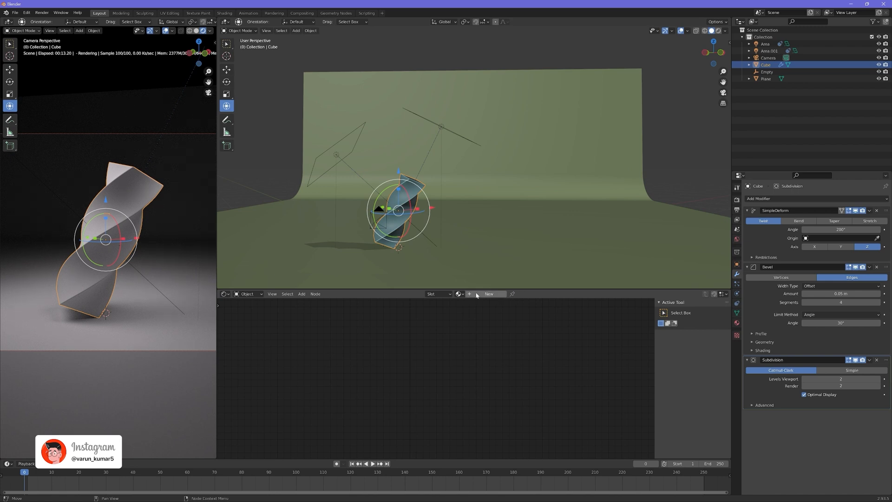
Create a Specular material for the prism and raise its Dispersion coefficient for rainbow refraction.
click(488, 293)
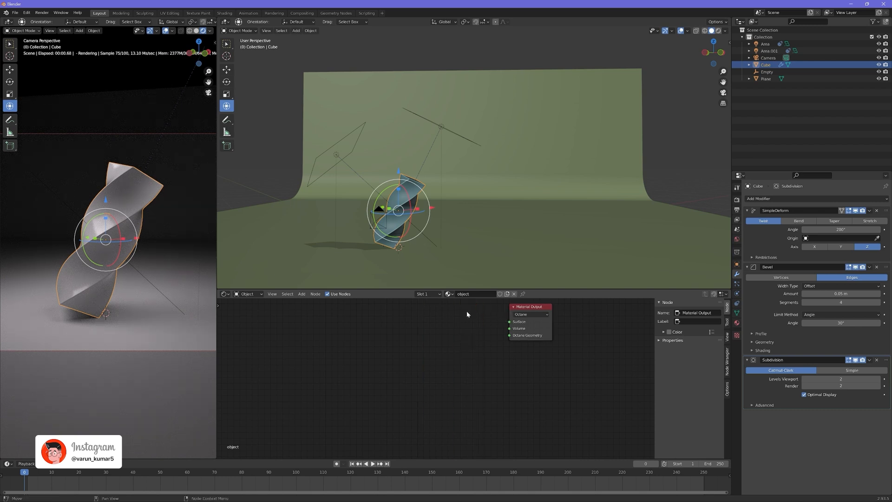
mouse_move(421, 331)
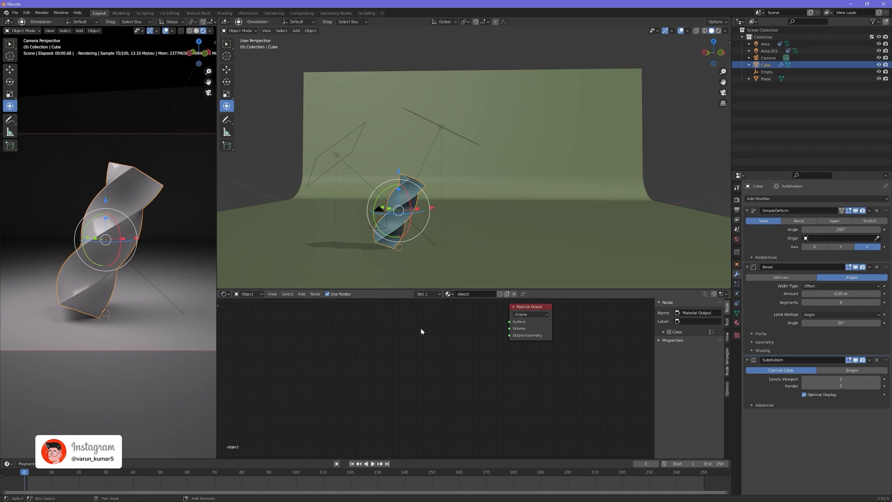
click(301, 293)
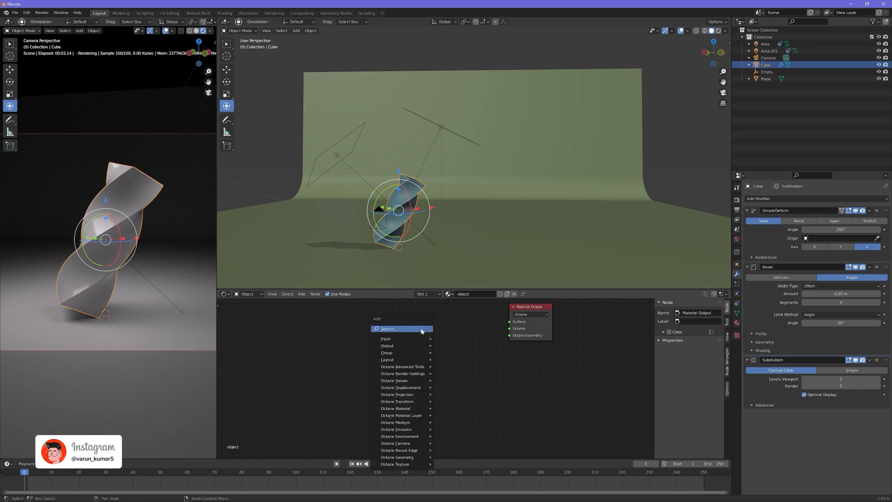
text(specula)
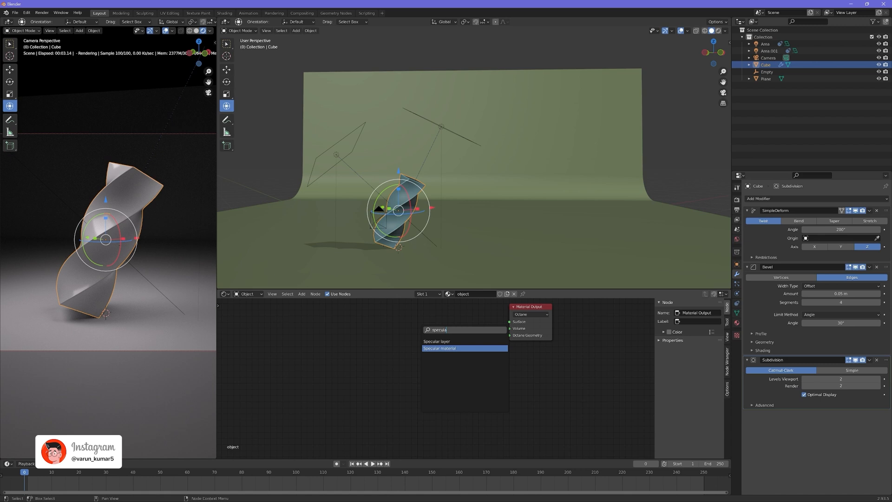
click(439, 347)
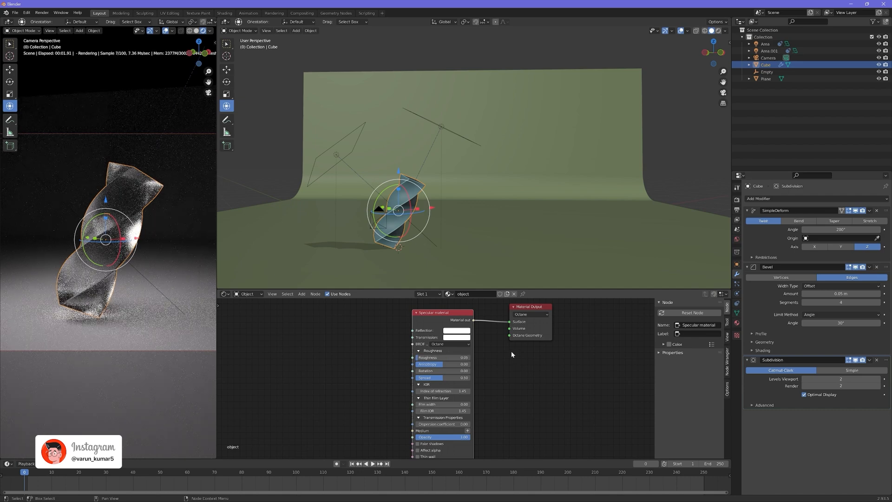
scroll(down, 3)
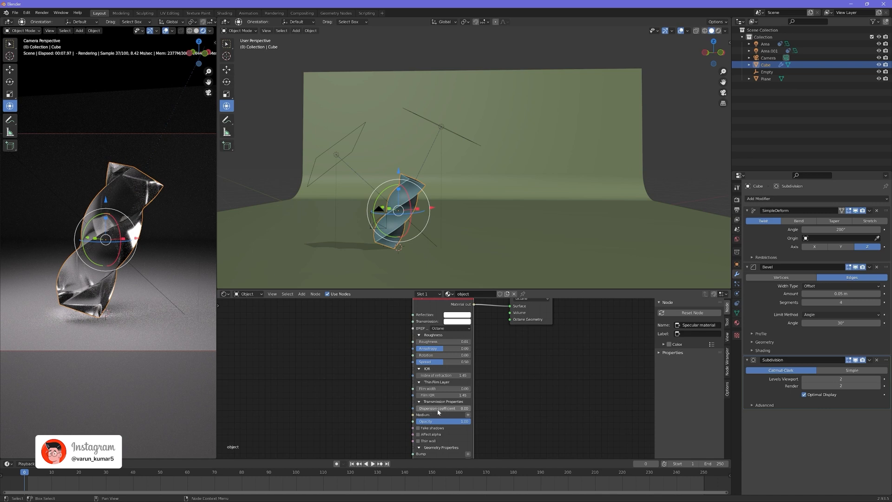
mouse_move(424, 409)
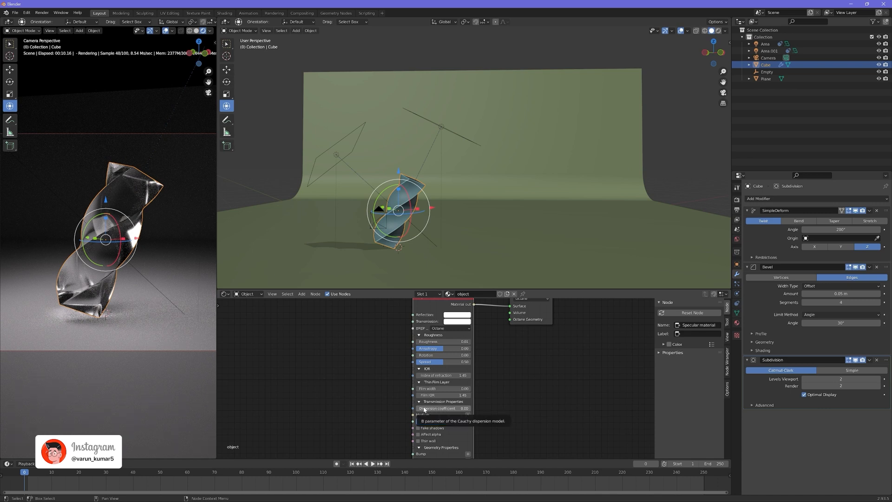
click(438, 408)
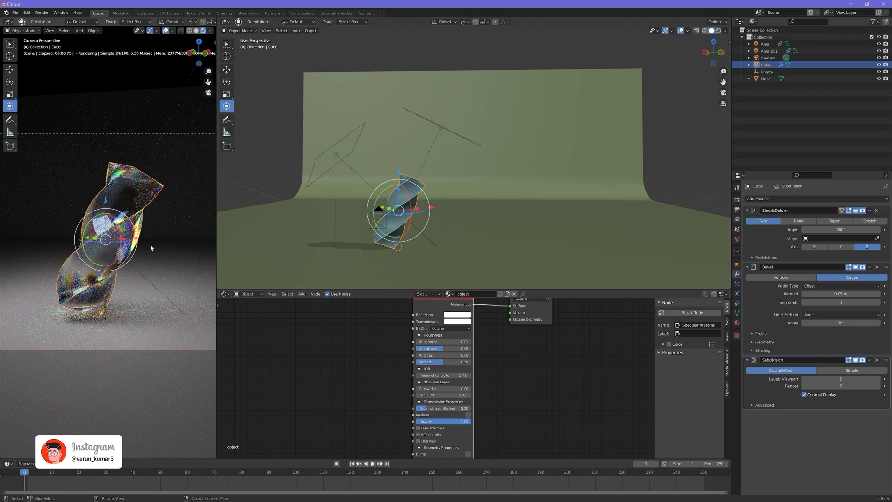
click(769, 50)
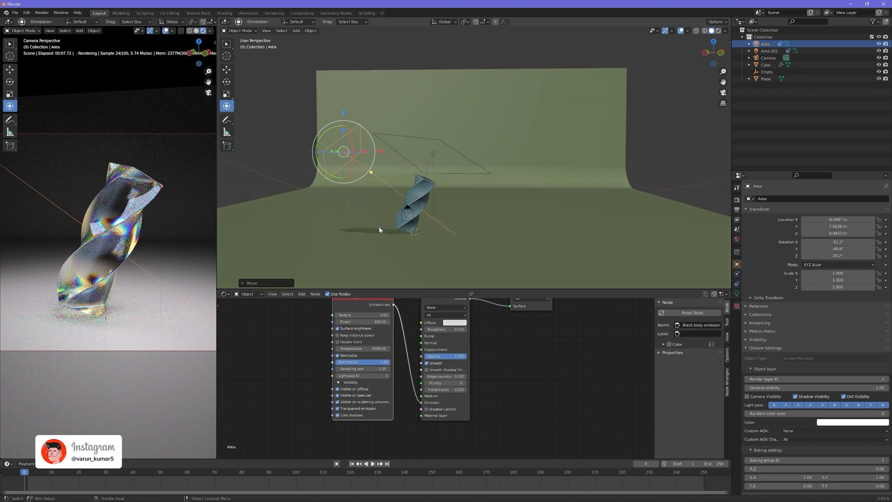
mouse_move(343, 230)
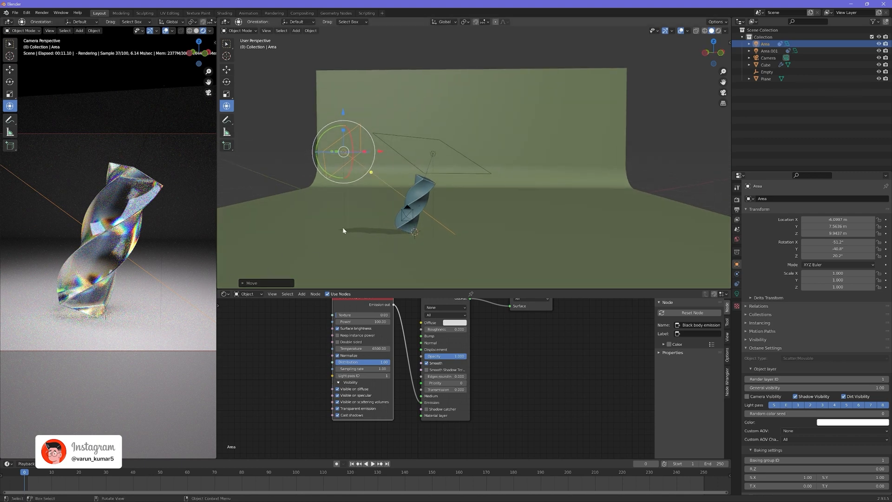
Give the backdrop Plane a new Octane Glossy material connected to the Material Output Surface.
click(766, 78)
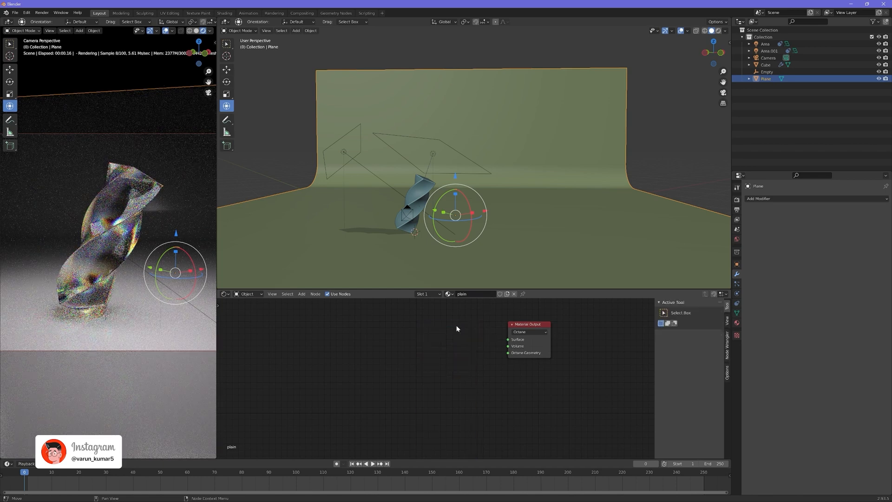
click(295, 294)
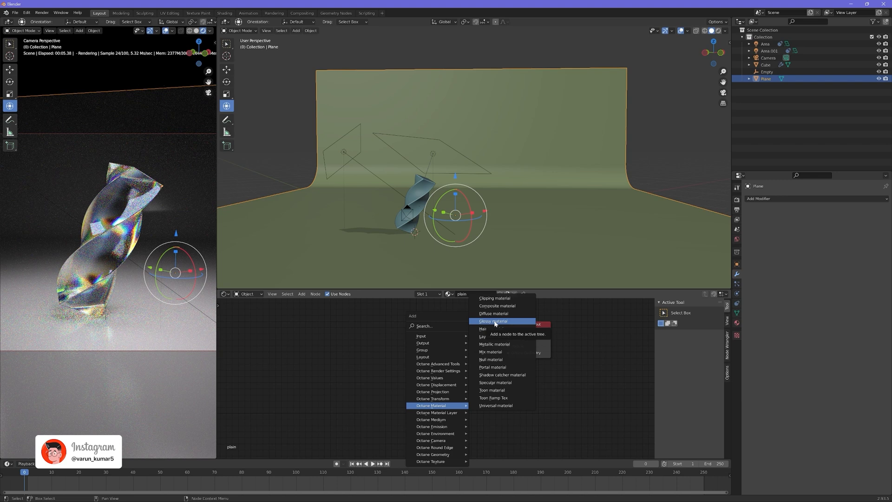
click(494, 321)
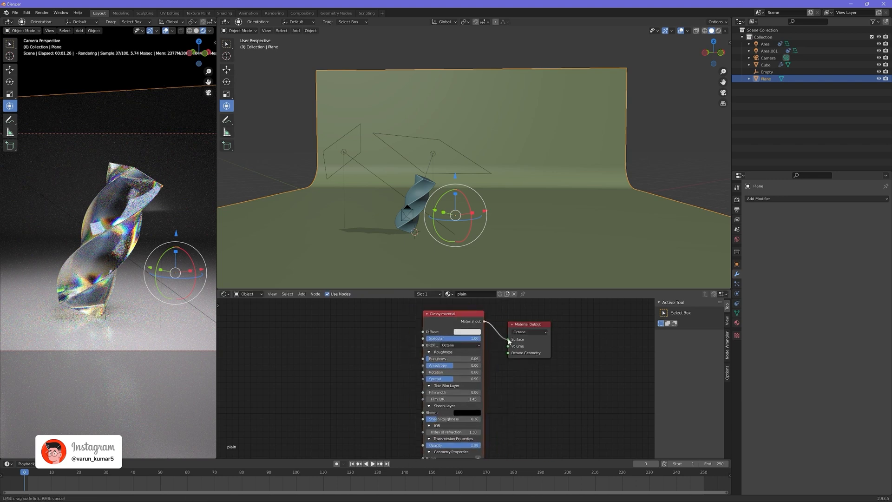
click(469, 331)
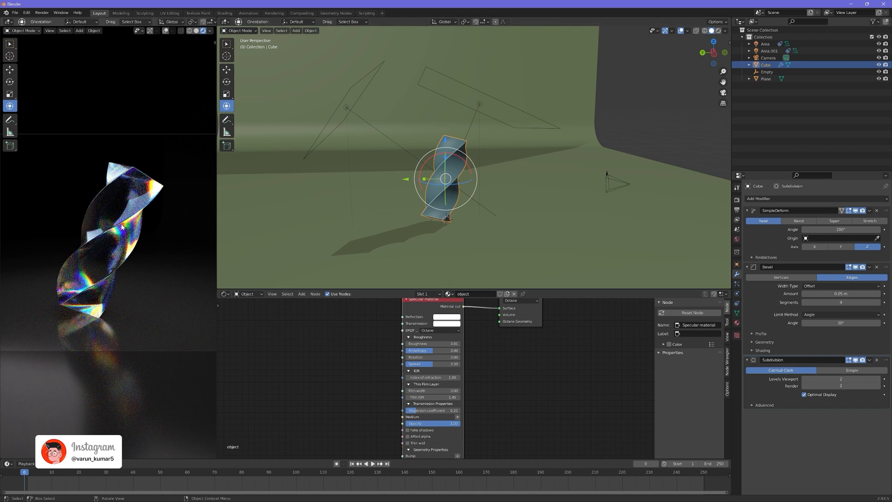
mouse_move(114, 272)
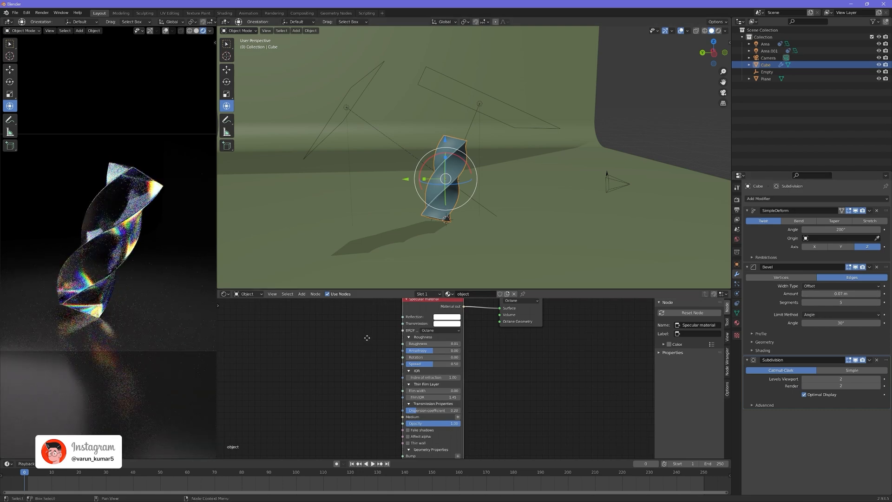
Scroll the properties panel while adjusting the prism's Bevel Amount to 0.07 m.
scroll(down, 3)
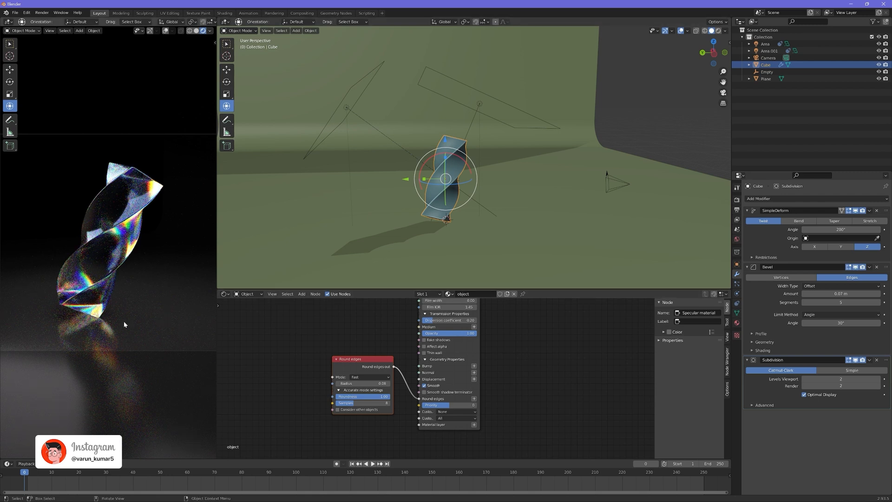
mouse_move(359, 279)
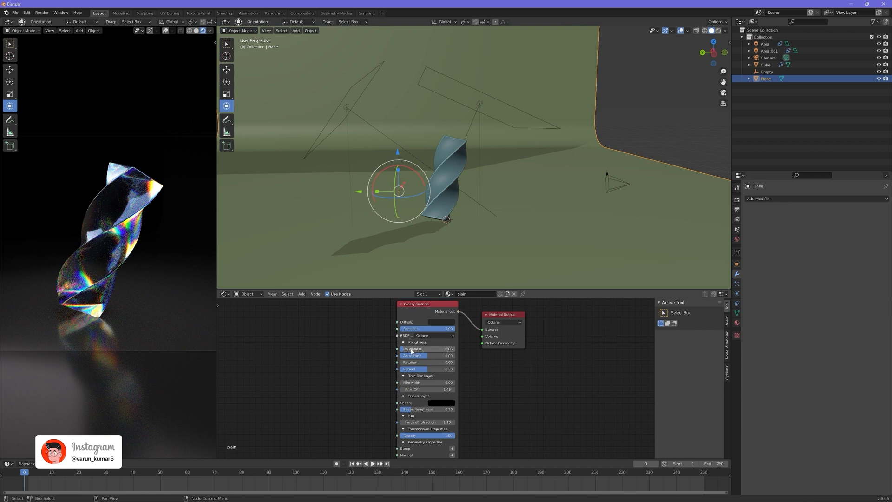
mouse_move(411, 348)
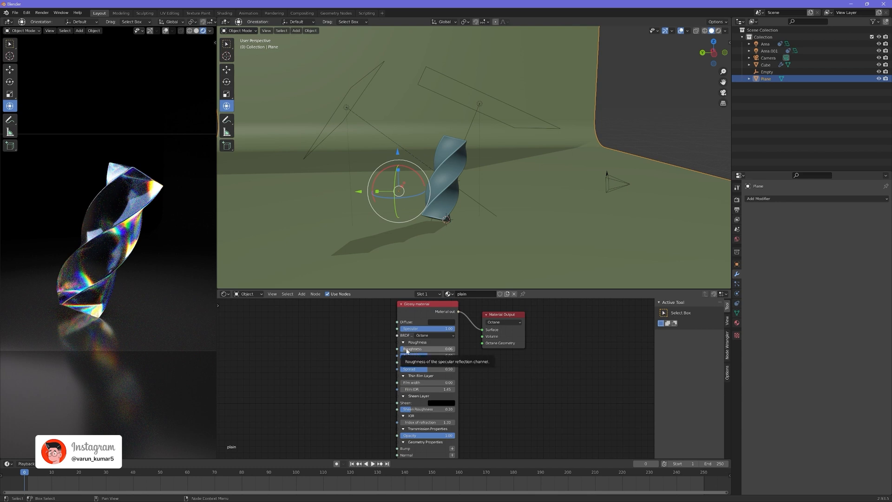
Raise the plane's glossy Roughness to 0.16 for softer reflections, then select the Camera.
click(427, 349)
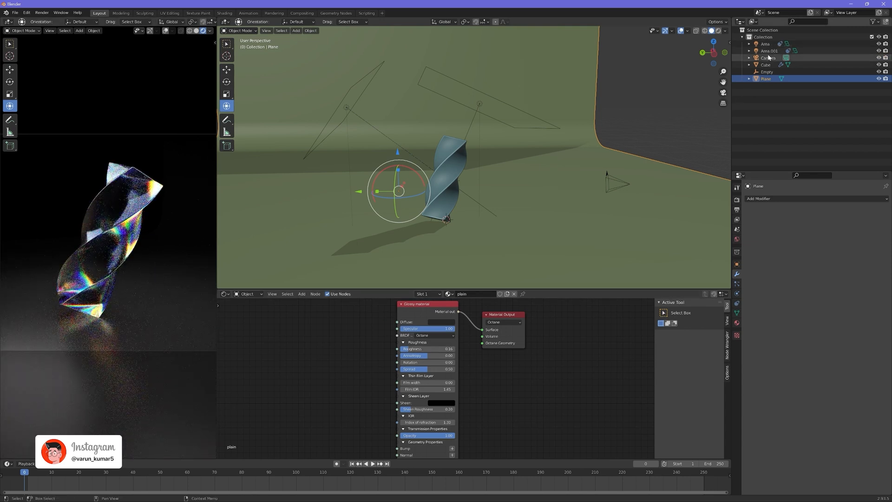
click(769, 58)
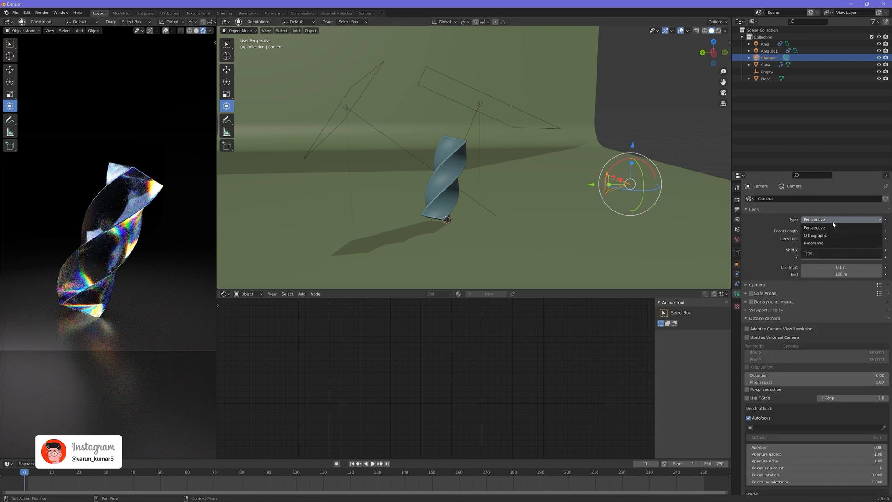
Set the camera's Lens Type to Orthographic.
click(817, 235)
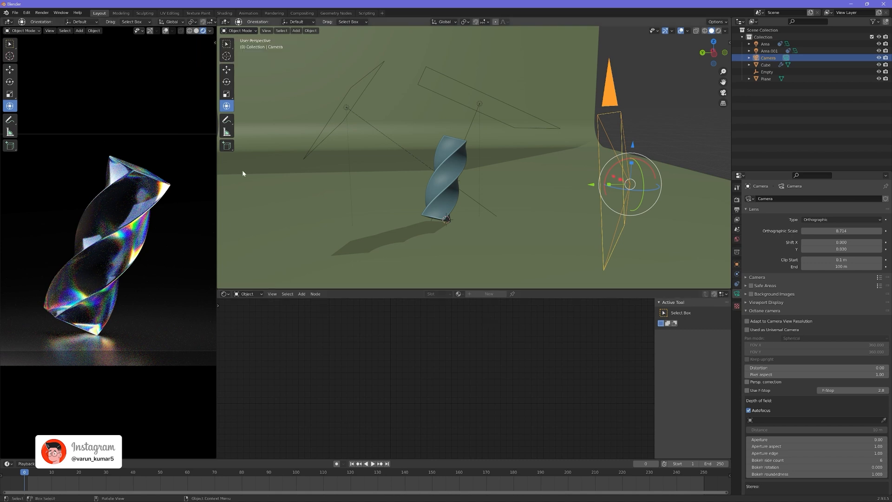
mouse_move(128, 224)
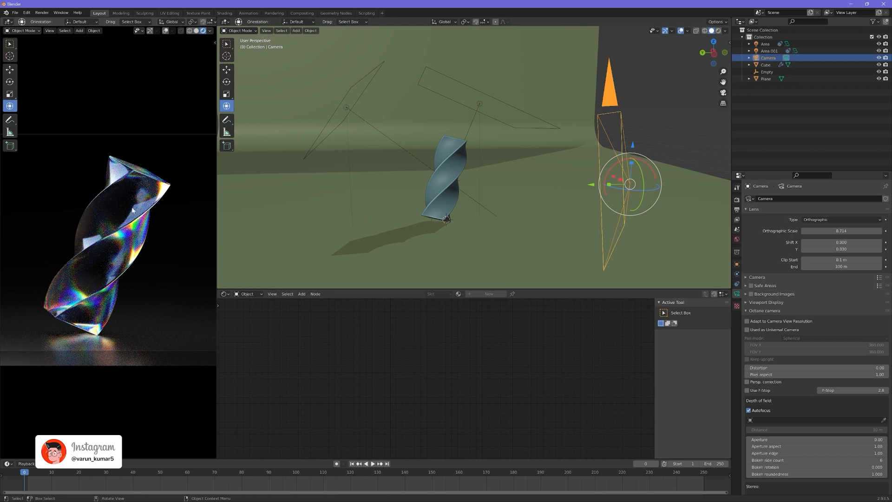
mouse_move(205, 60)
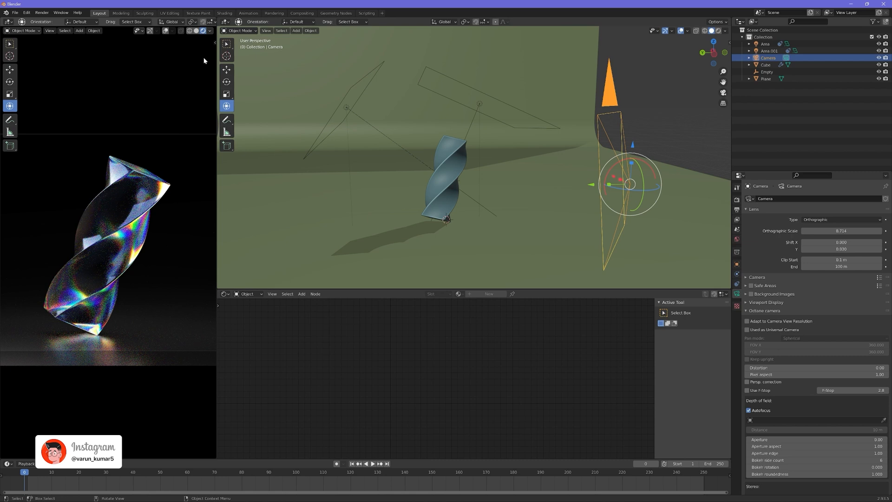
mouse_move(196, 30)
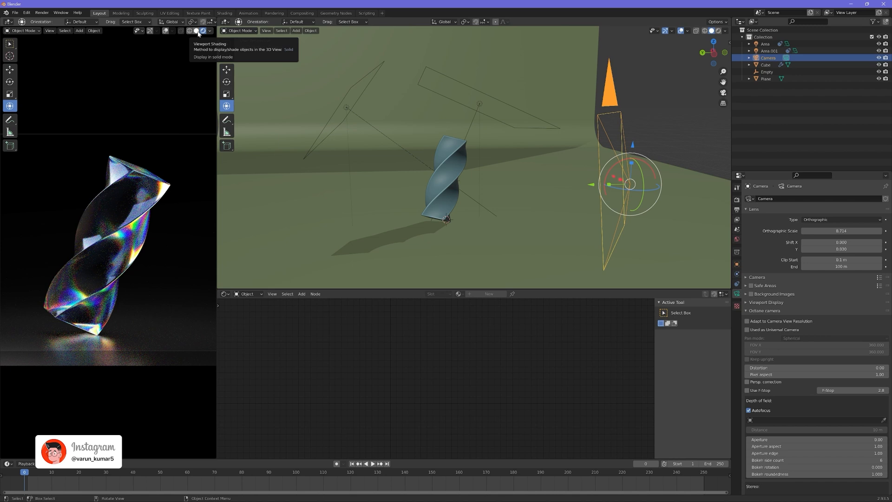
Switch the viewport to Solid shading and enable Adaptive sampling in the Octane render settings.
click(196, 29)
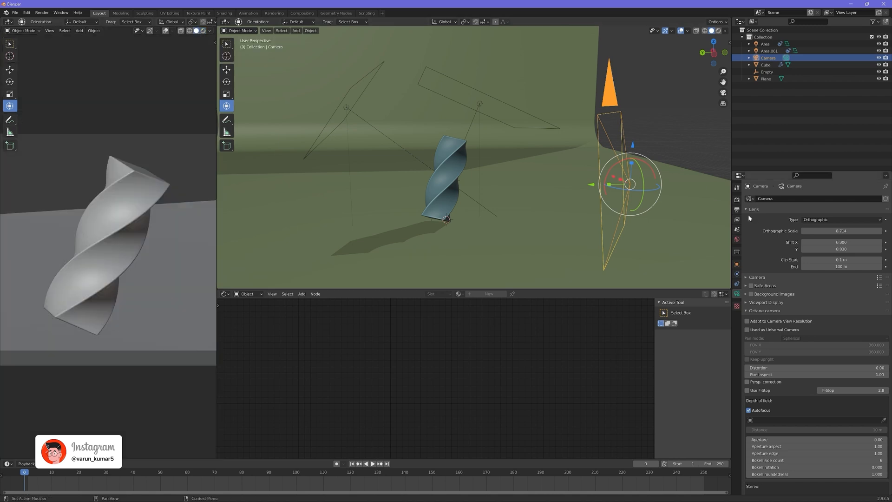
mouse_move(737, 204)
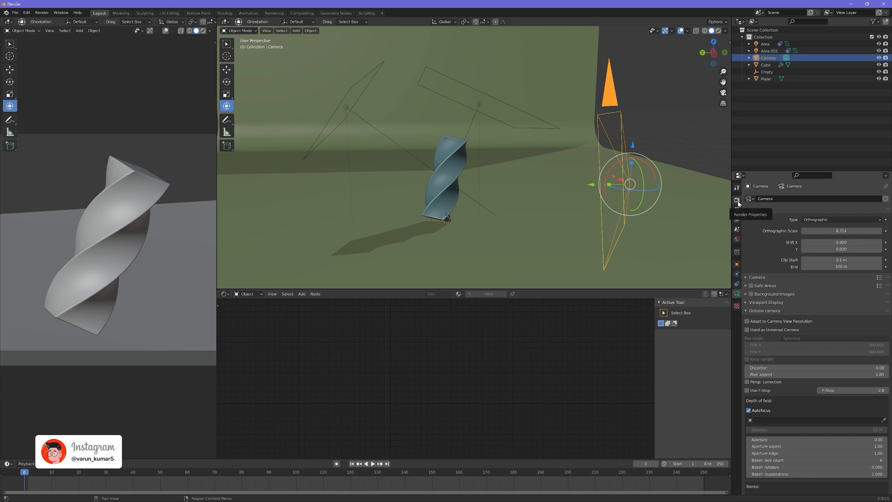
click(737, 199)
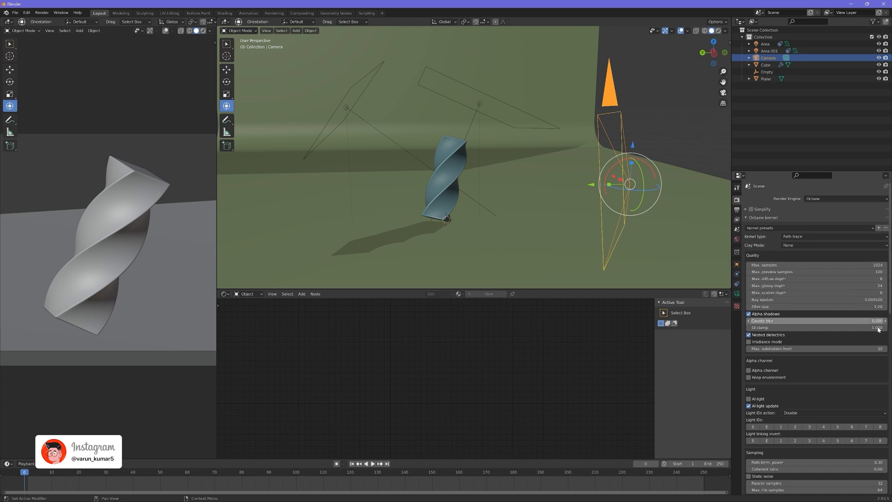
mouse_move(859, 375)
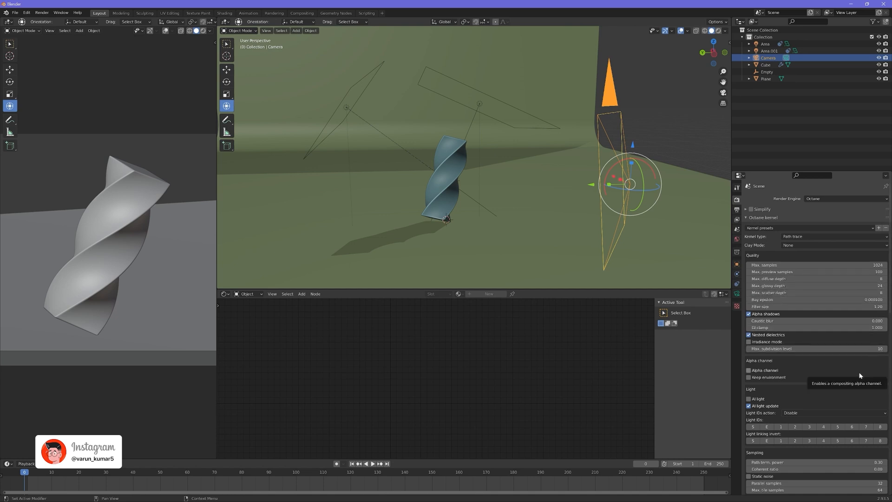
scroll(down, 3)
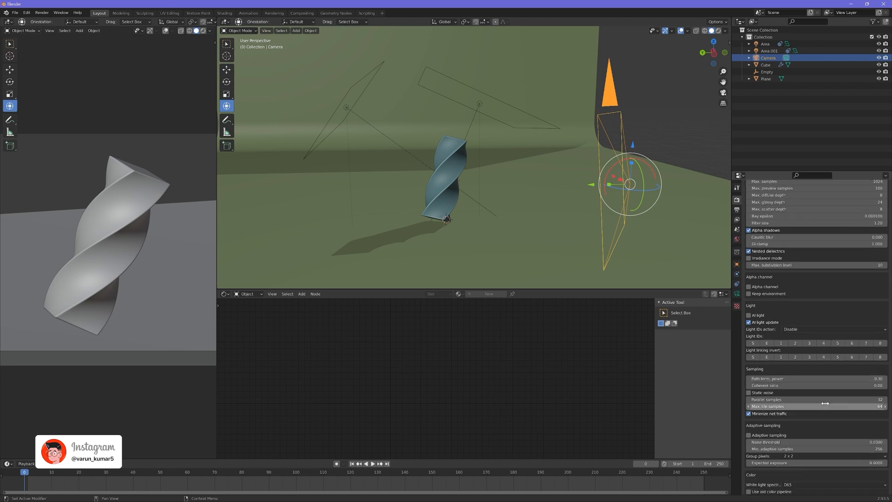
mouse_move(828, 426)
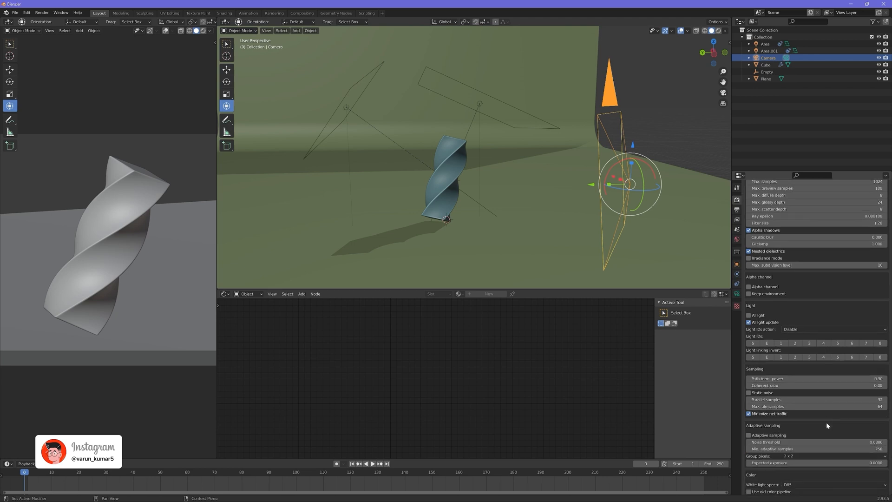
scroll(down, 3)
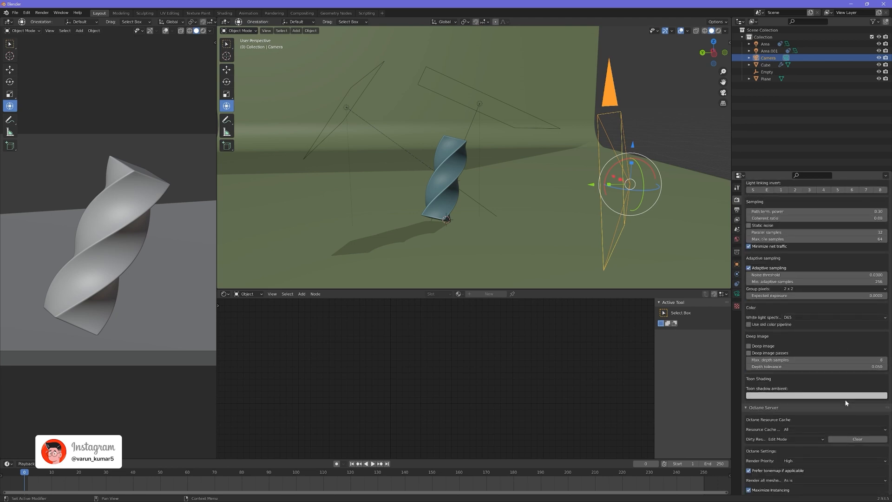
scroll(down, 3)
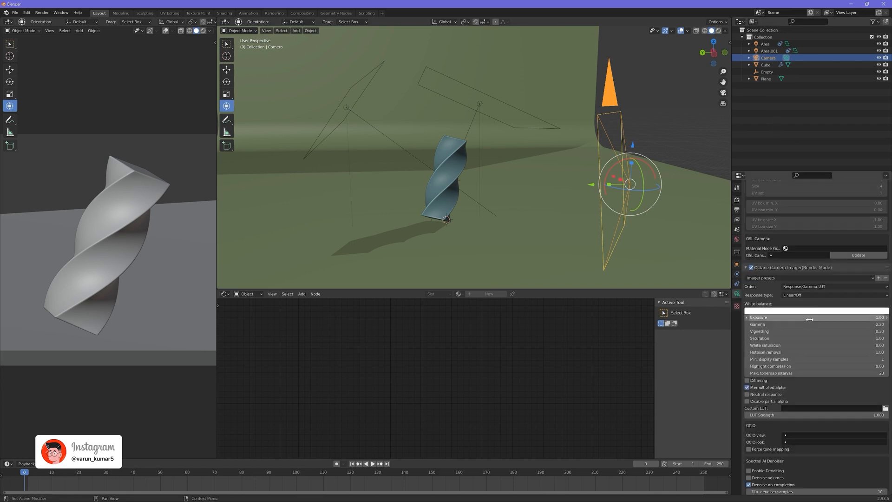
scroll(down, 3)
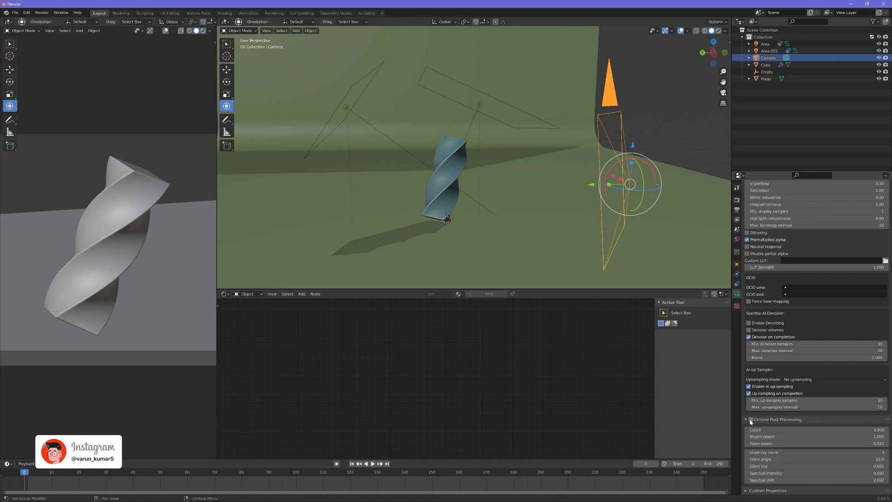
Enable Octane Post Processing with Bloom power 5.48 and Glare power 1.42, previewing the glow in Rendered view.
click(746, 419)
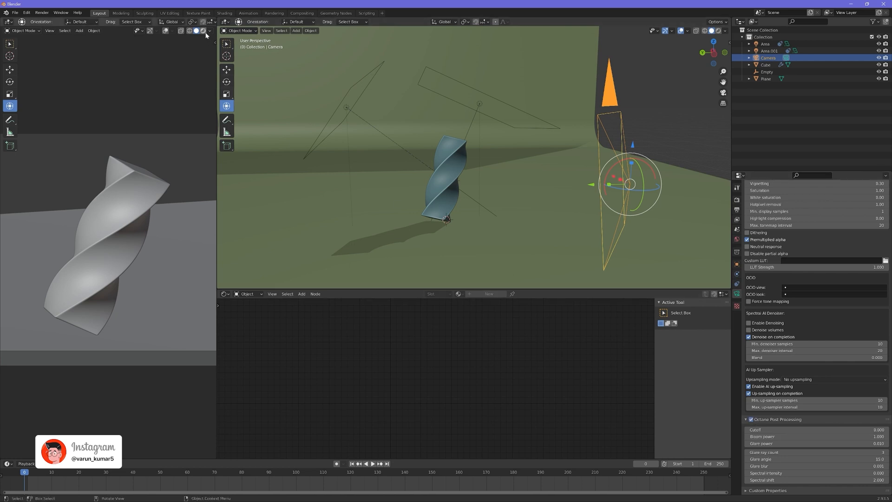
click(201, 30)
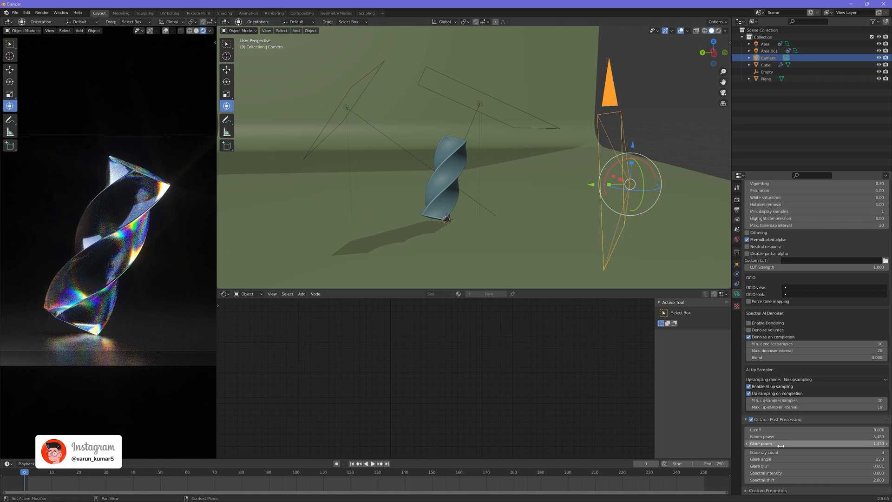
click(194, 30)
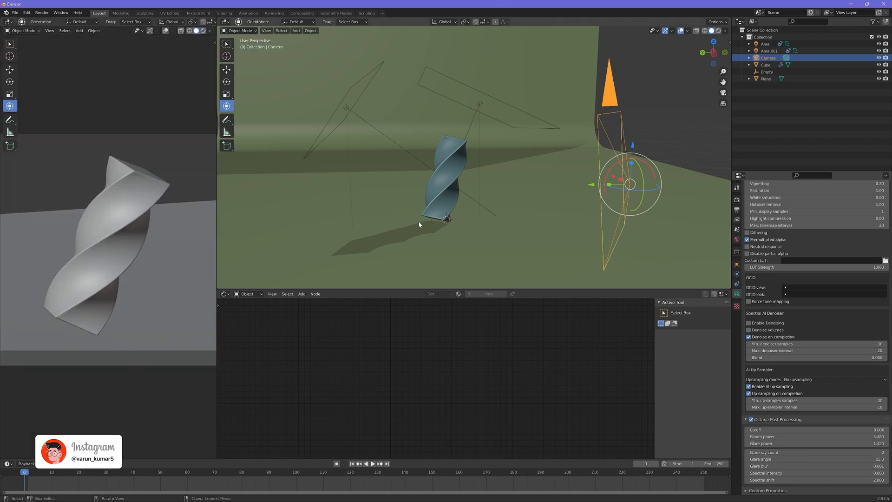
scroll(down, 3)
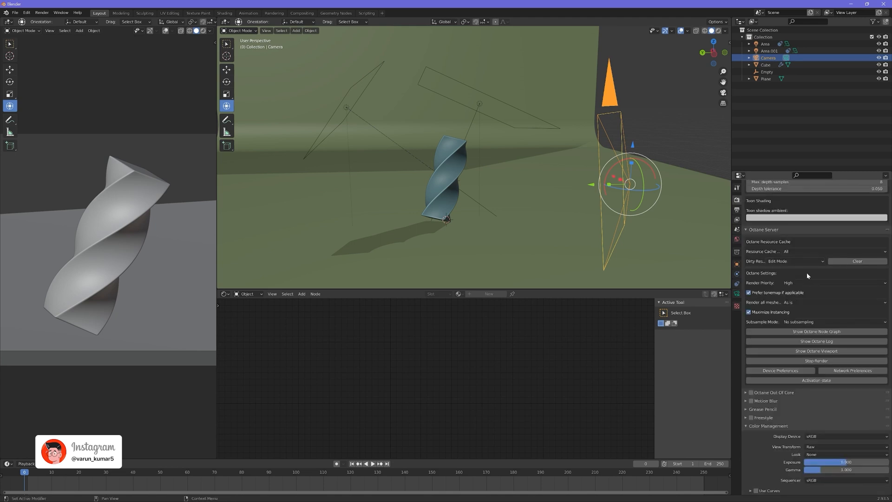
Confirm the 2560 × 2560 PNG RGBA output and launch the final F12 render.
scroll(up, 3)
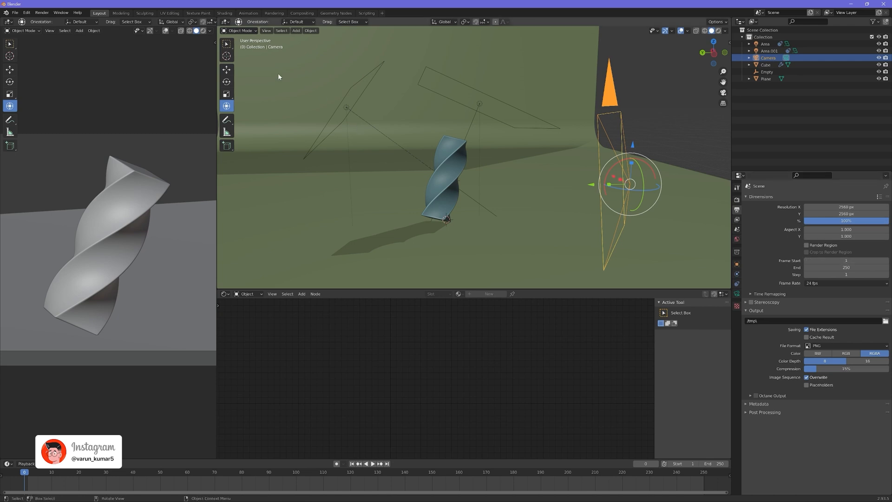
mouse_move(265, 153)
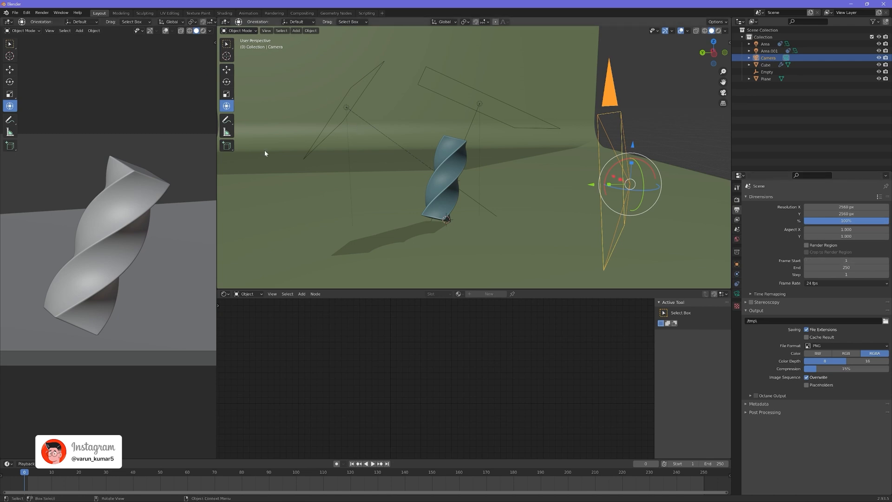
key(f12)
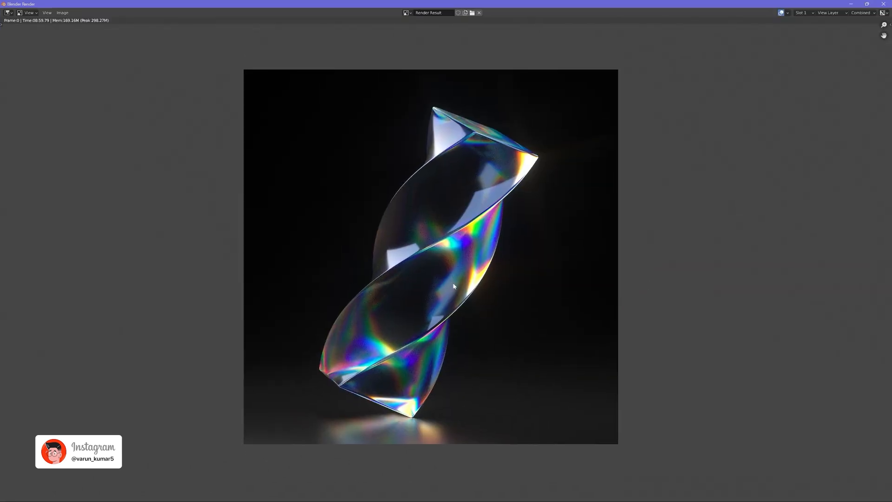
Inspect the finished render of the rainbow glass prism in the Render window.
scroll(up, 3)
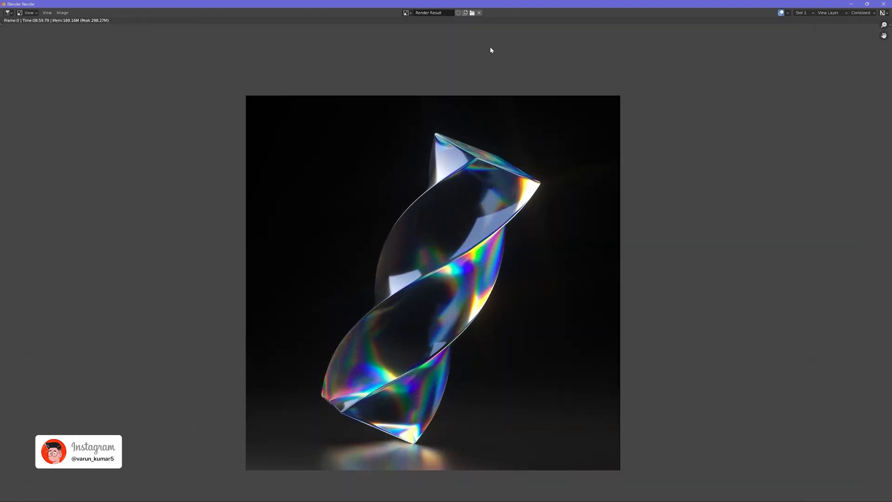
mouse_move(455, 197)
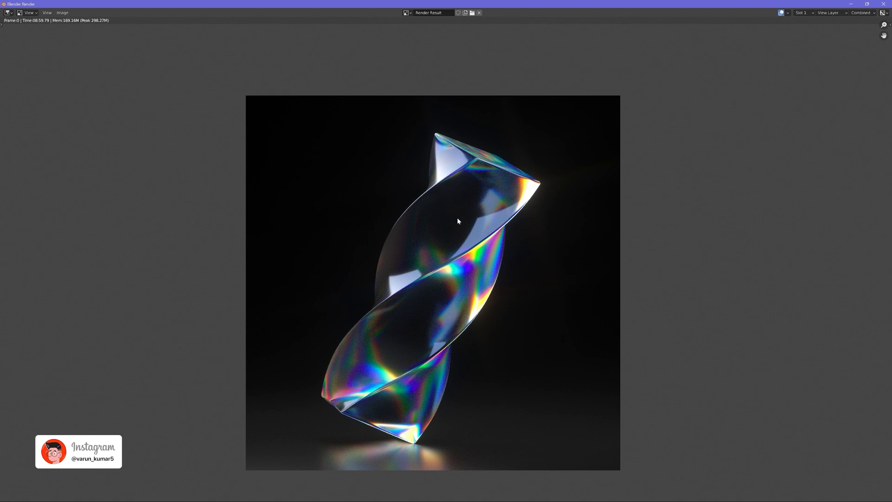
mouse_move(476, 230)
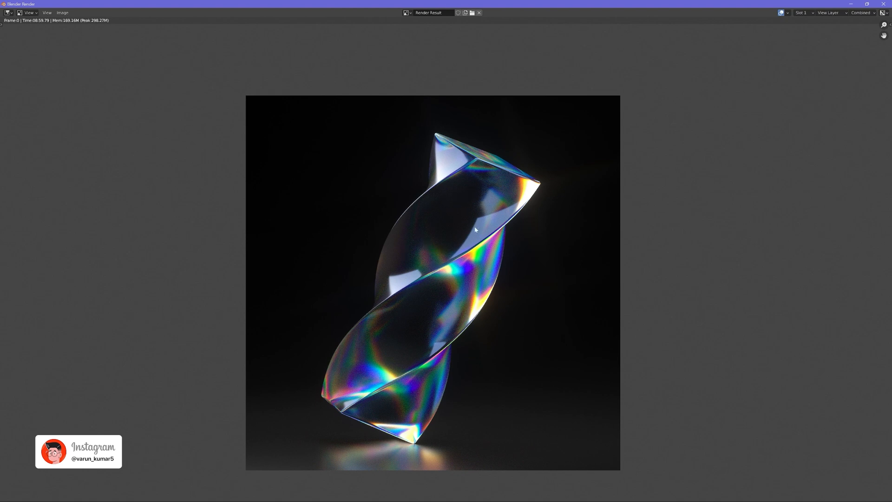
mouse_move(409, 209)
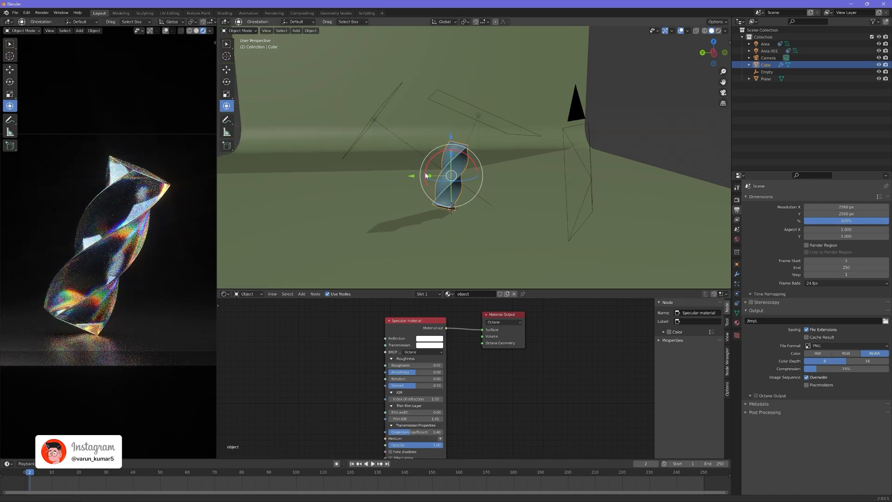
Select the Area light to show its black body emission node tree.
click(766, 44)
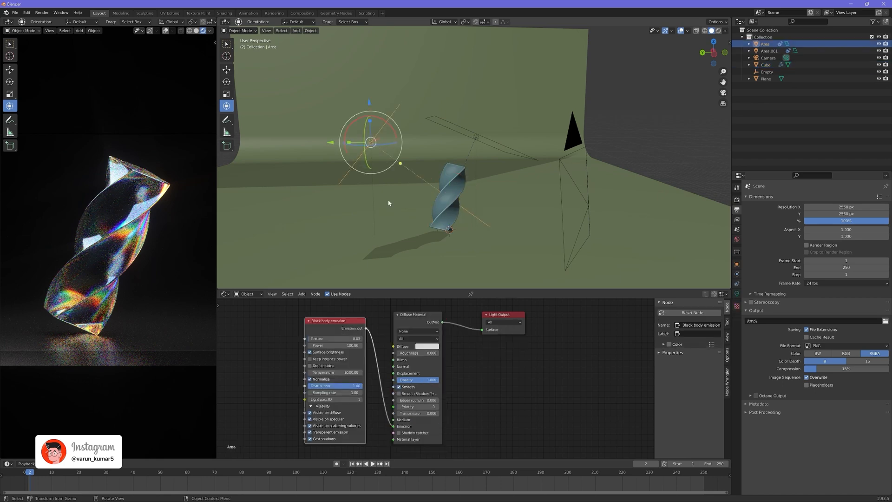